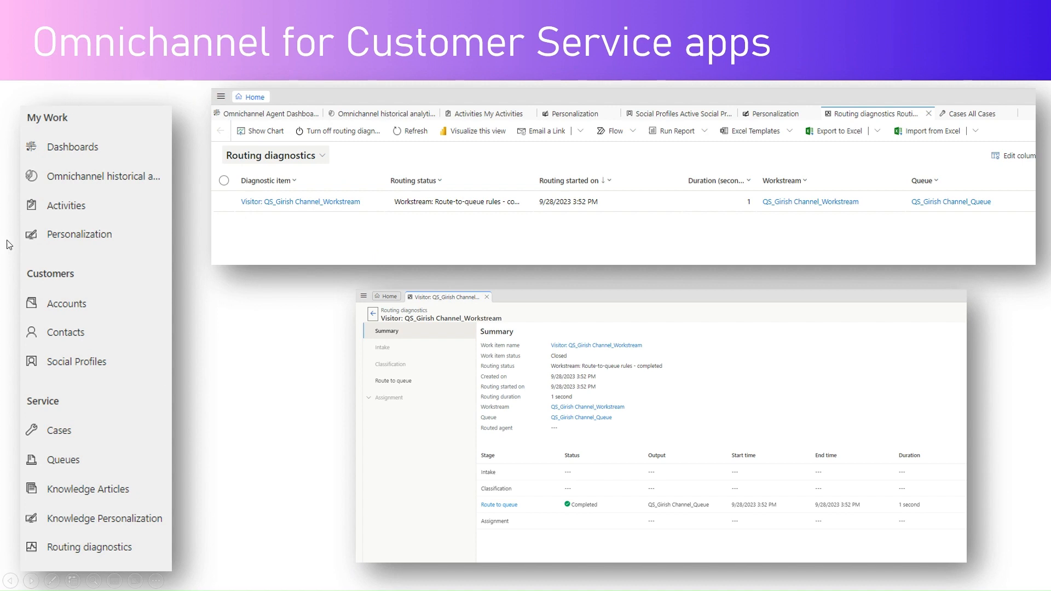
mouse_move(57, 564)
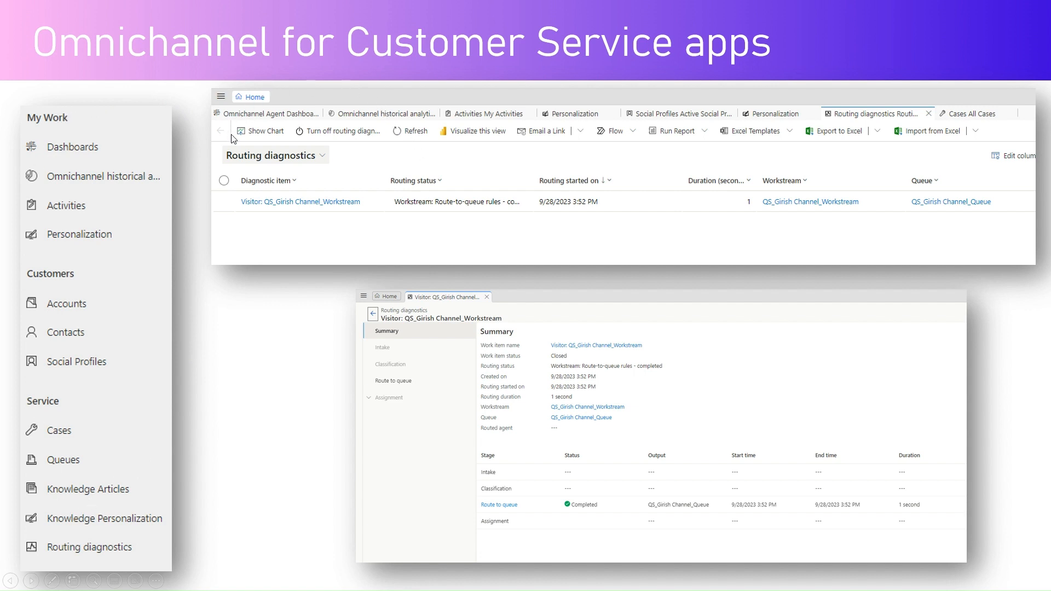
mouse_move(292, 101)
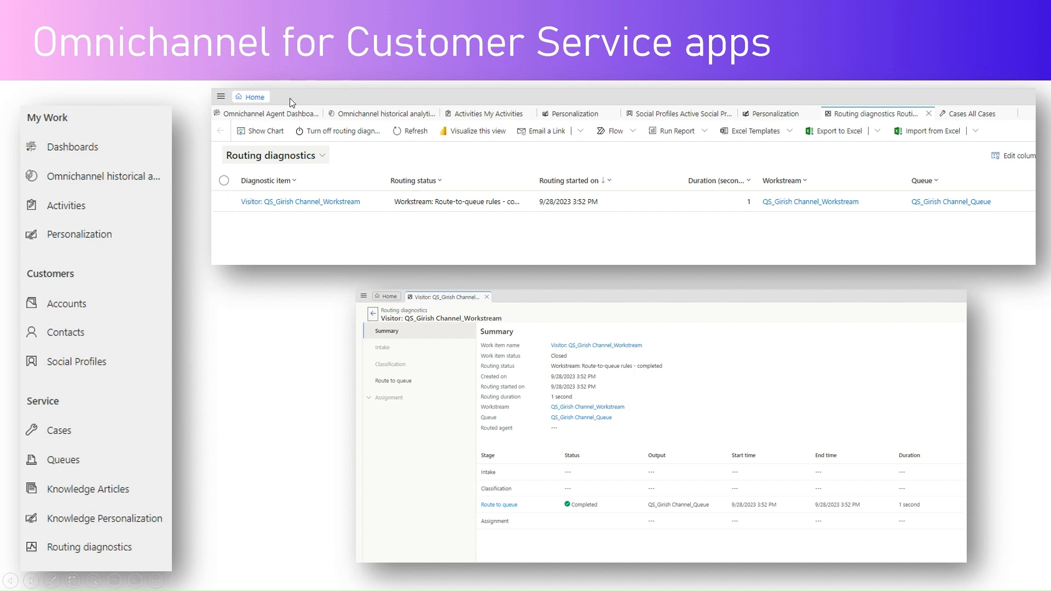
mouse_move(263, 115)
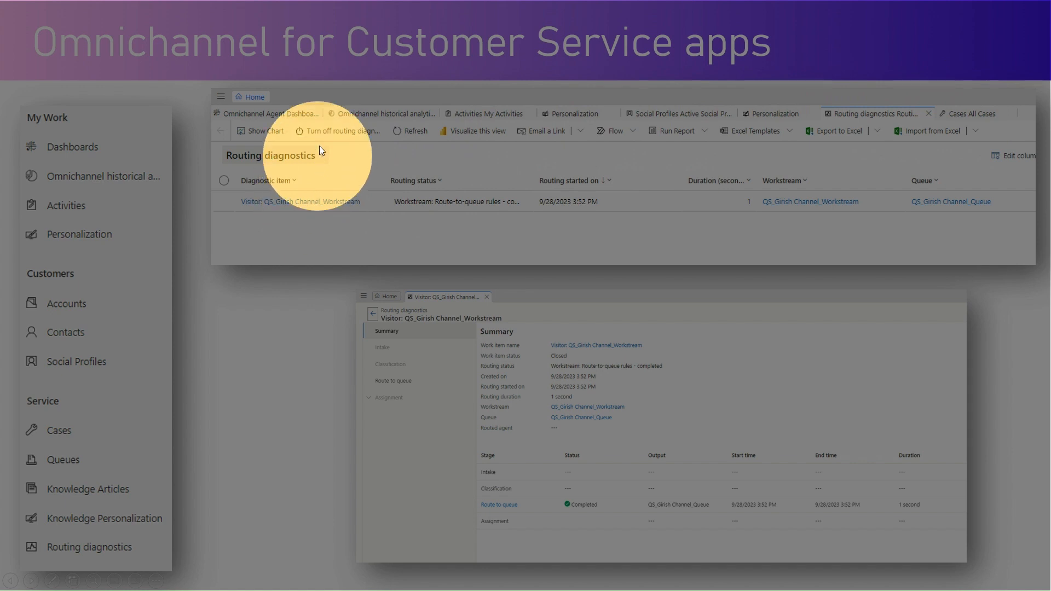
mouse_move(620, 122)
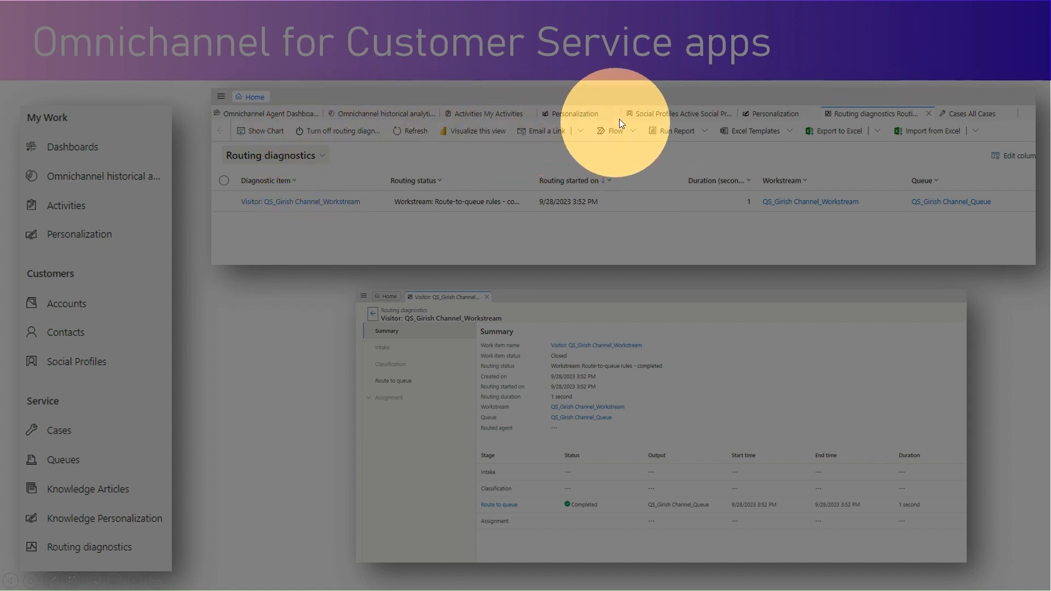
mouse_move(934, 116)
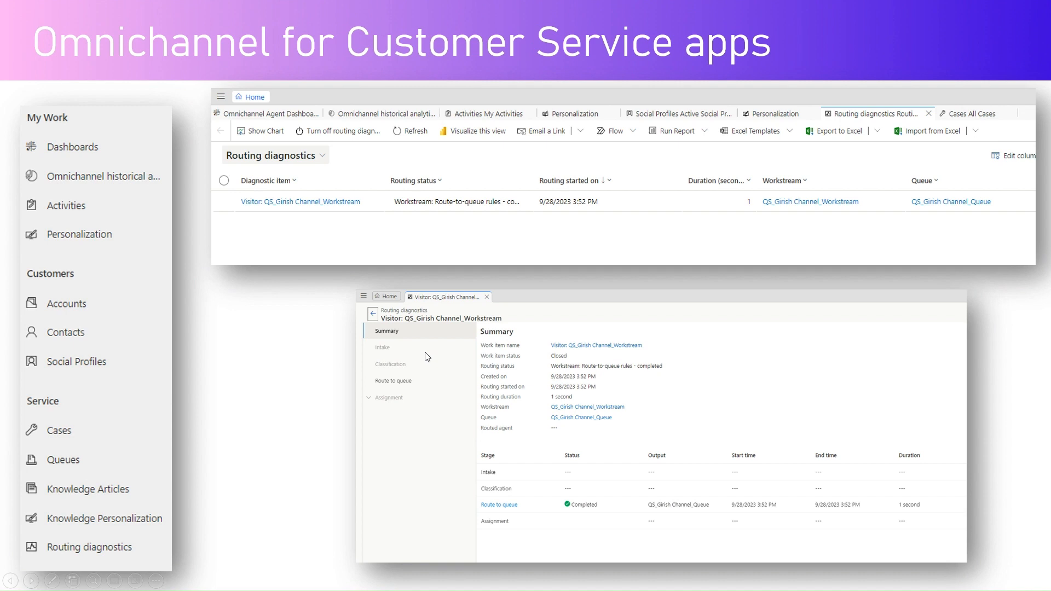
mouse_move(381, 364)
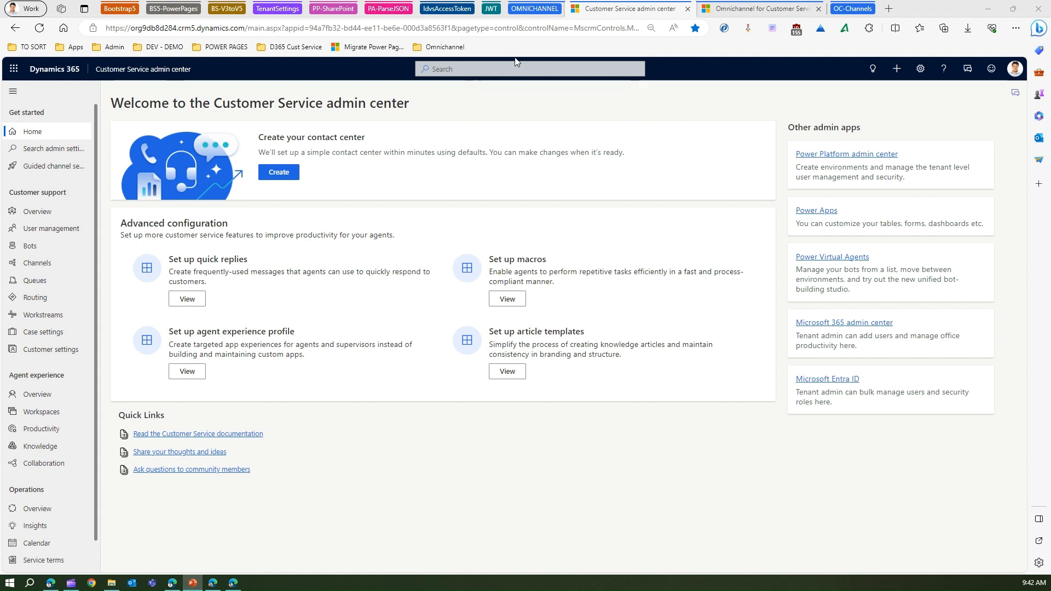
mouse_move(143, 69)
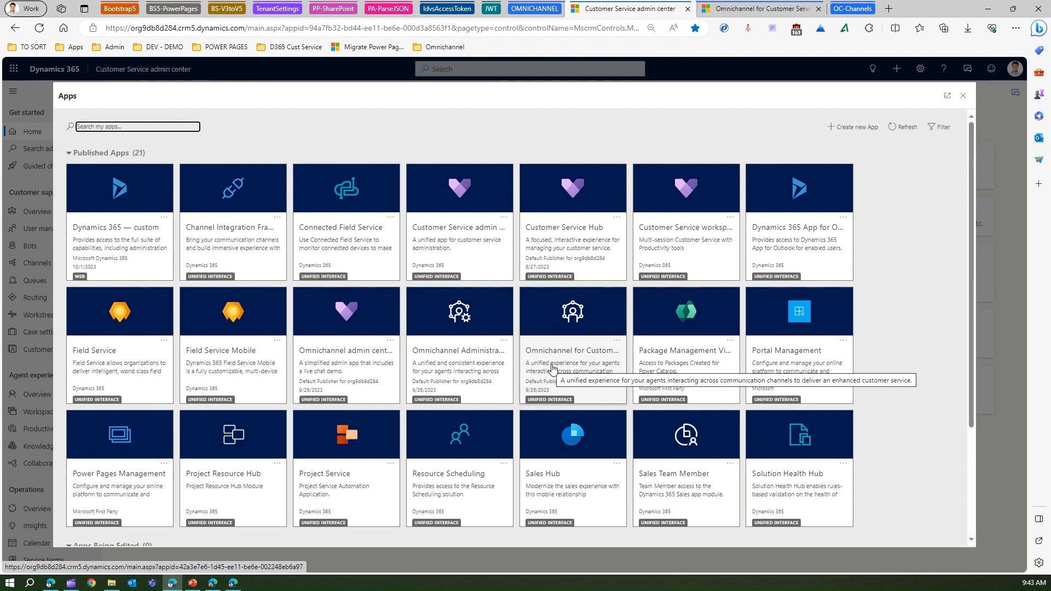
mouse_move(560, 379)
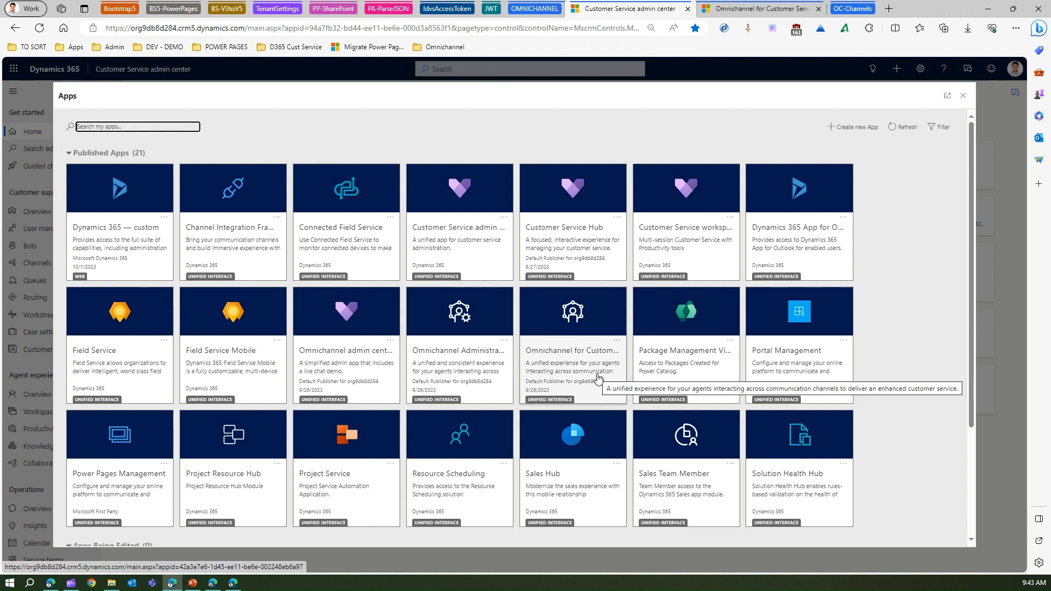
mouse_move(548, 355)
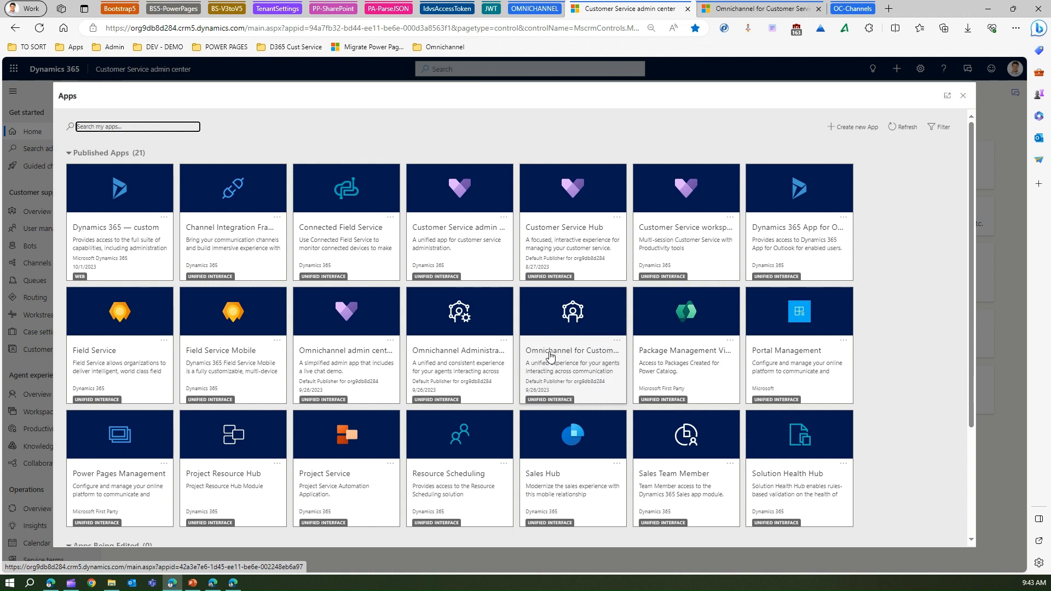
mouse_move(552, 354)
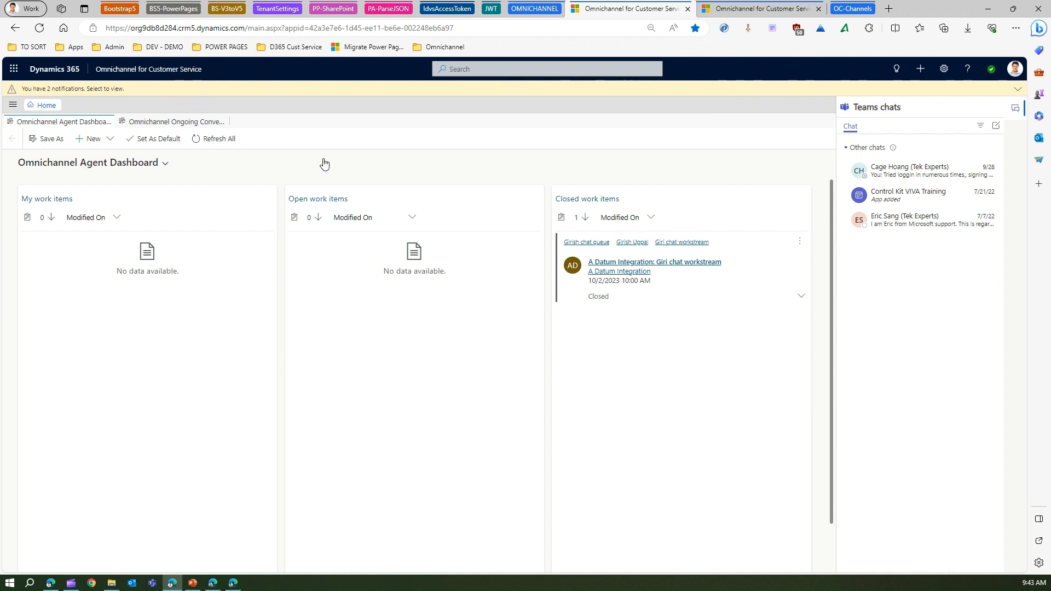
mouse_move(1015, 112)
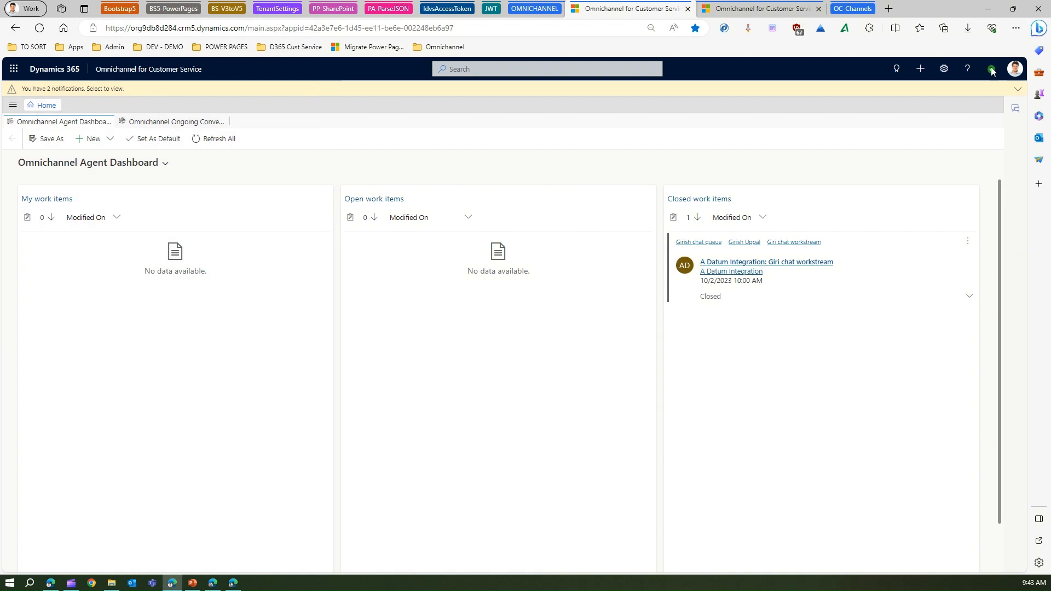
Step: Close the Dynamics 365 documentation tab and launch Omnichannel Admin Centre from the Omnichannel bookmarks
left_click(724, 9)
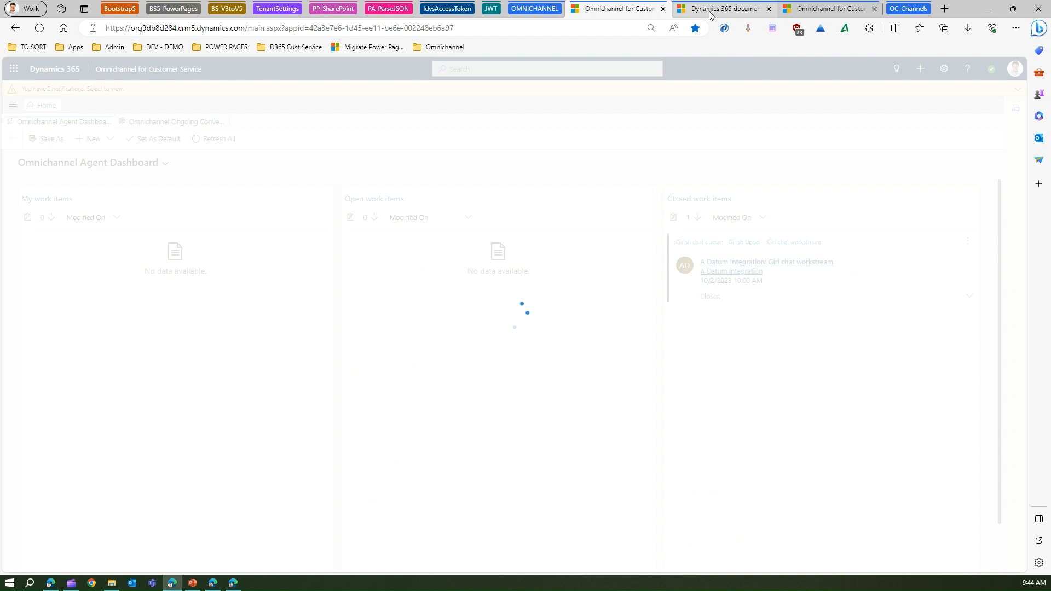
mouse_move(829, 9)
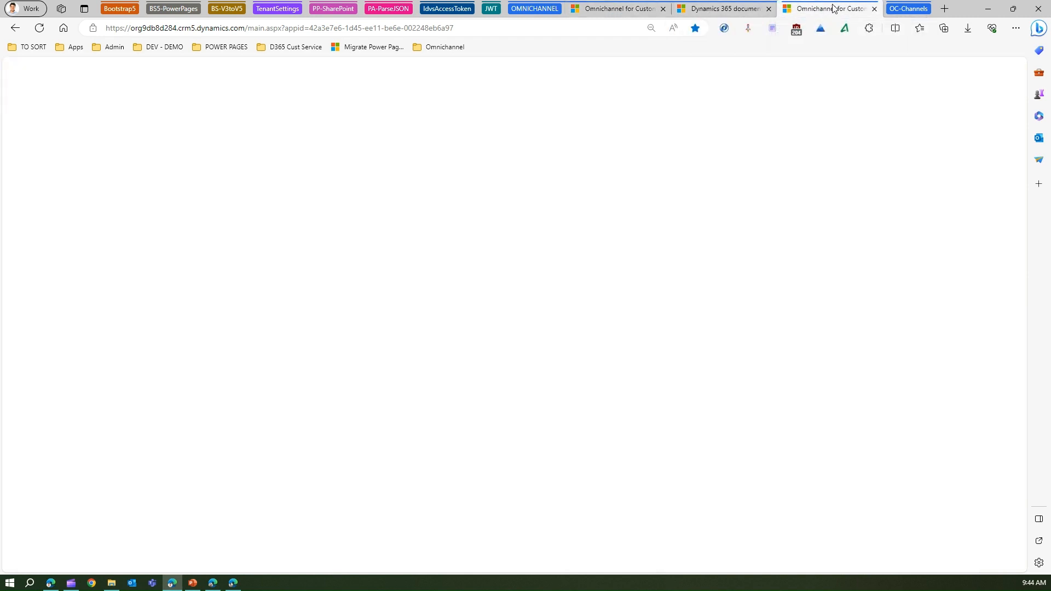
left_click(717, 8)
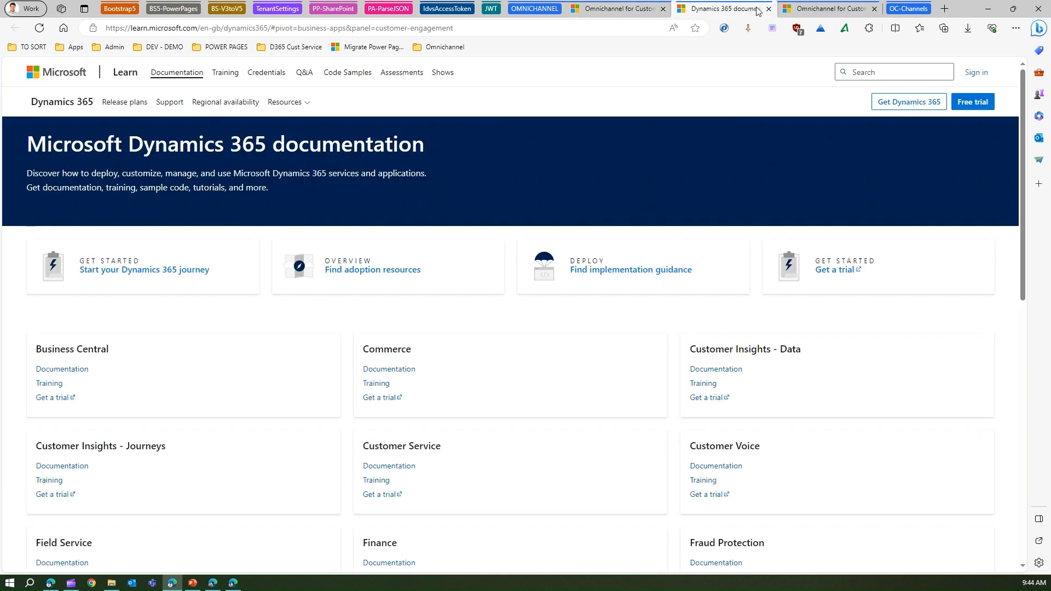
left_click(615, 8)
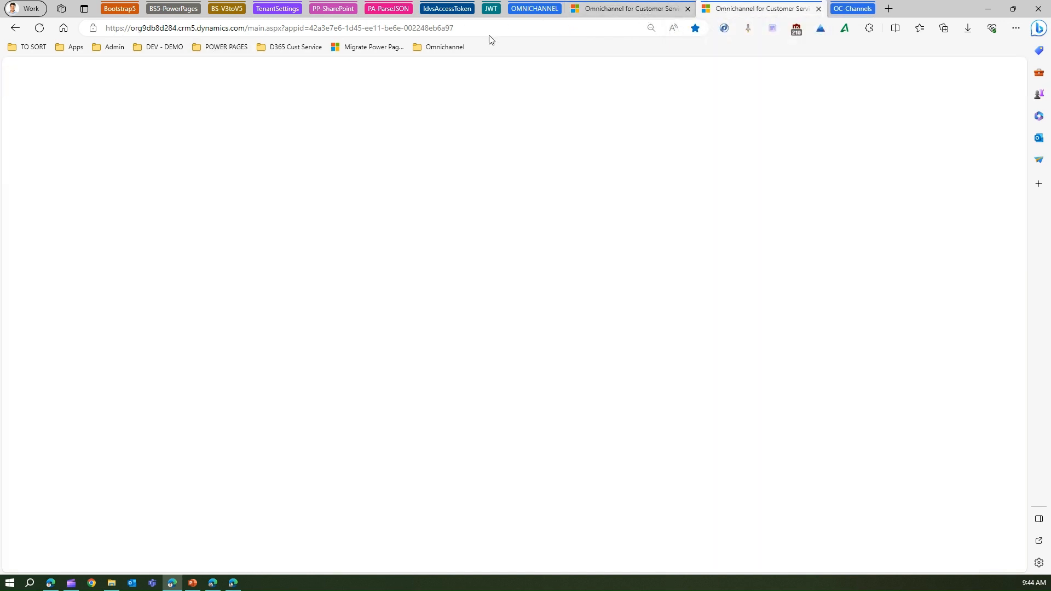
left_click(445, 47)
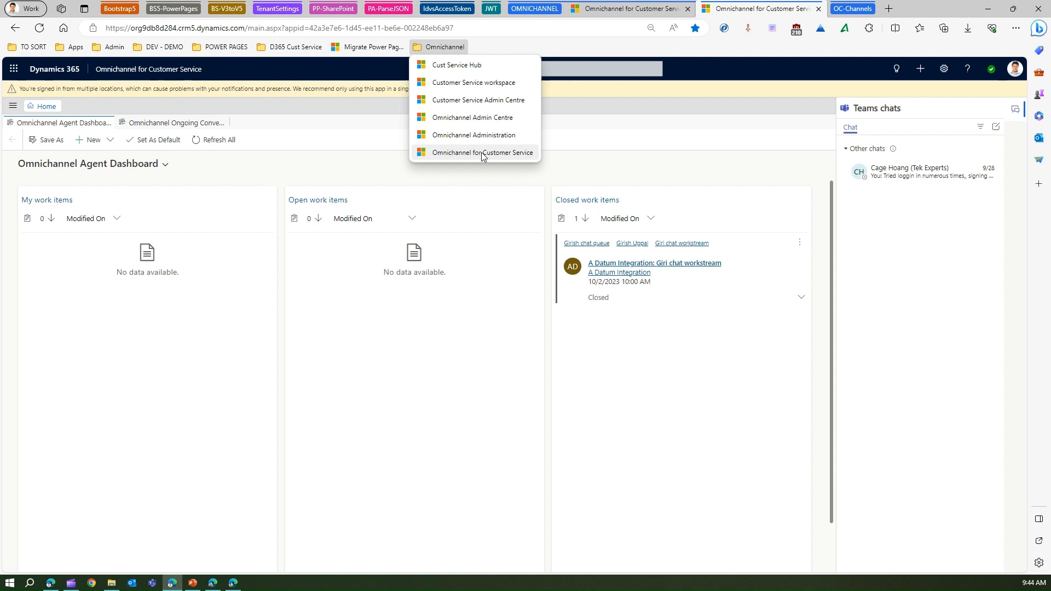
mouse_move(472, 117)
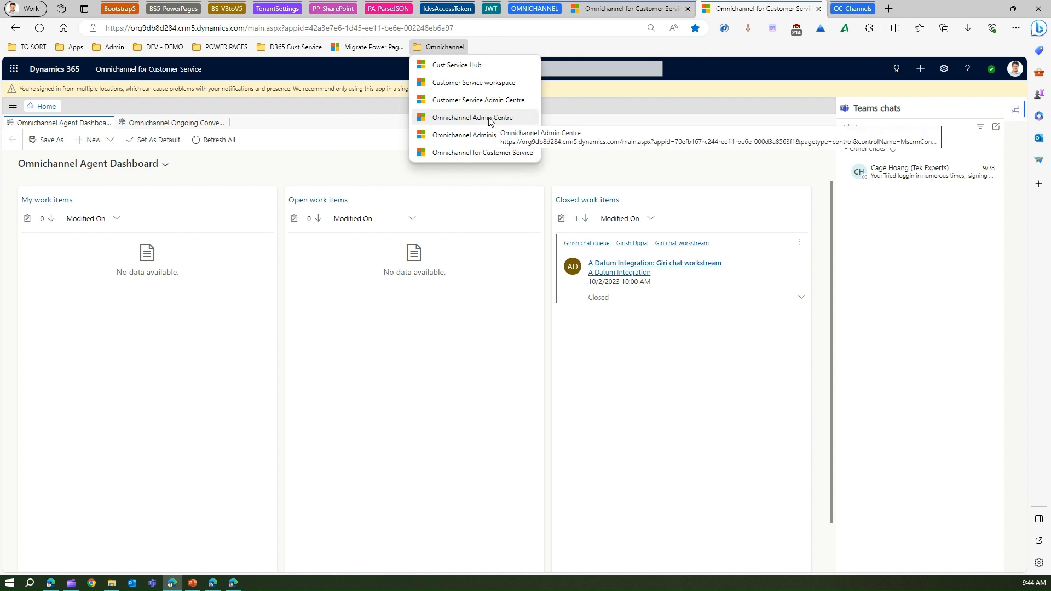
left_click(472, 117)
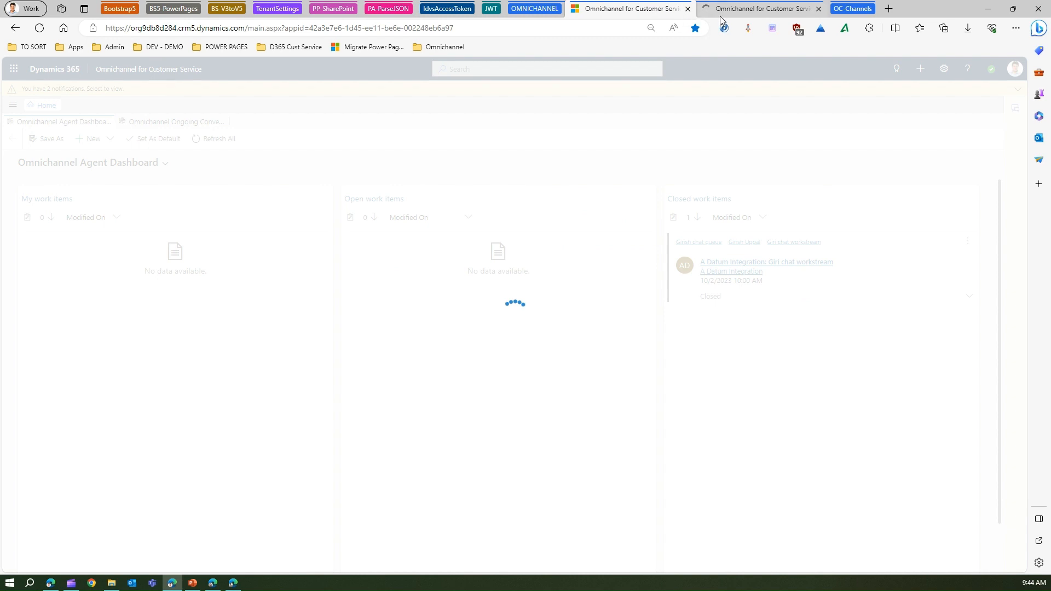
mouse_move(760, 8)
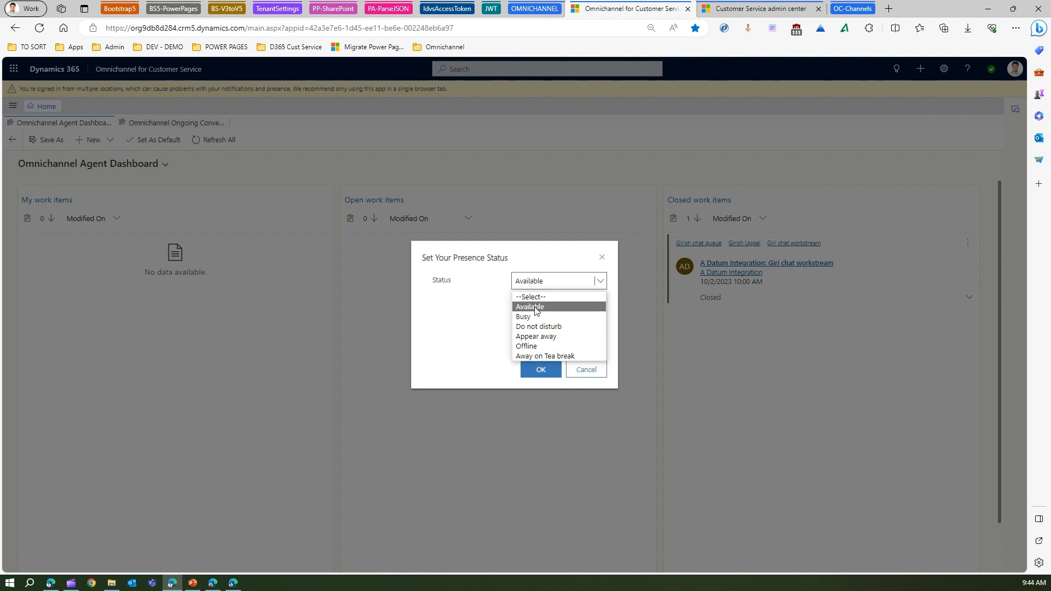
mouse_move(538, 326)
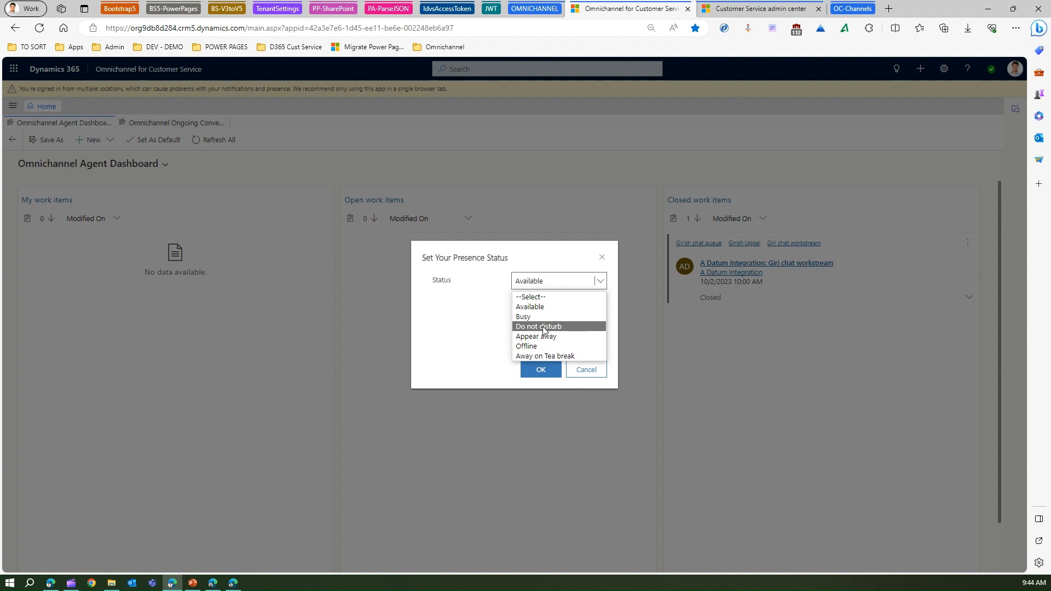
mouse_move(526, 346)
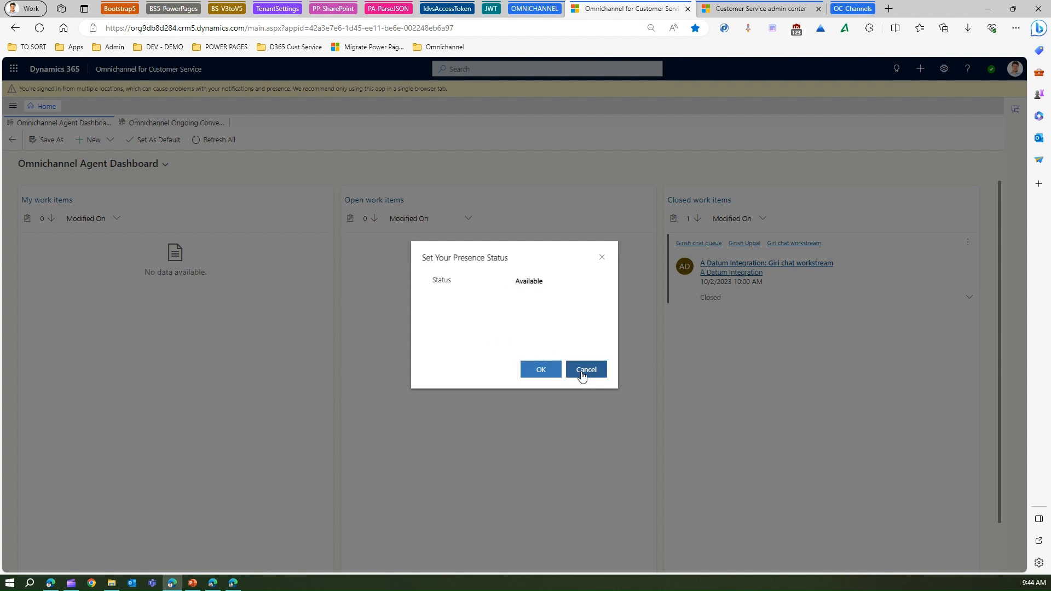
left_click(585, 369)
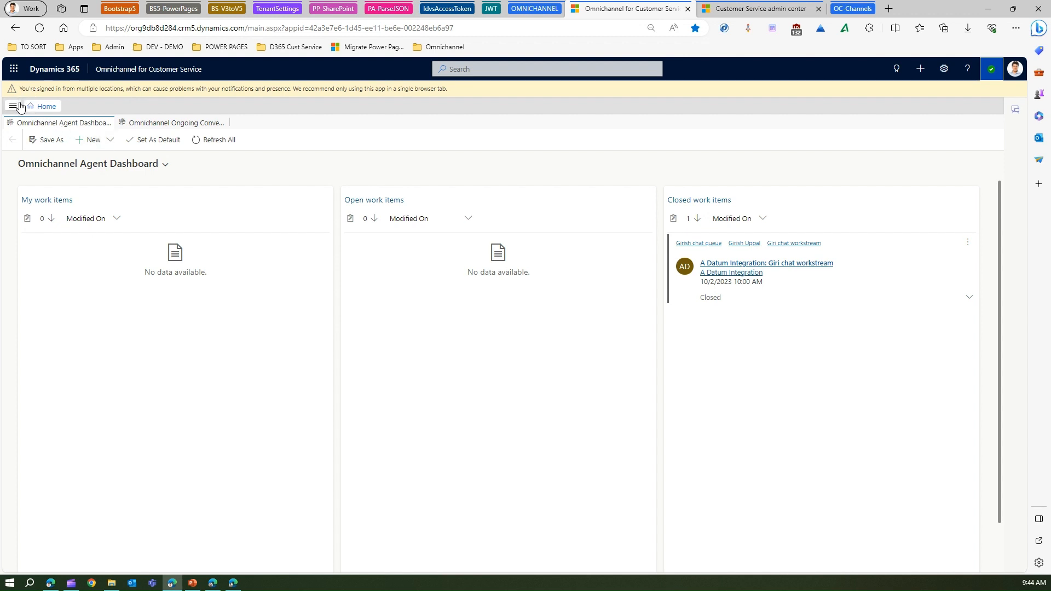
mouse_move(13, 108)
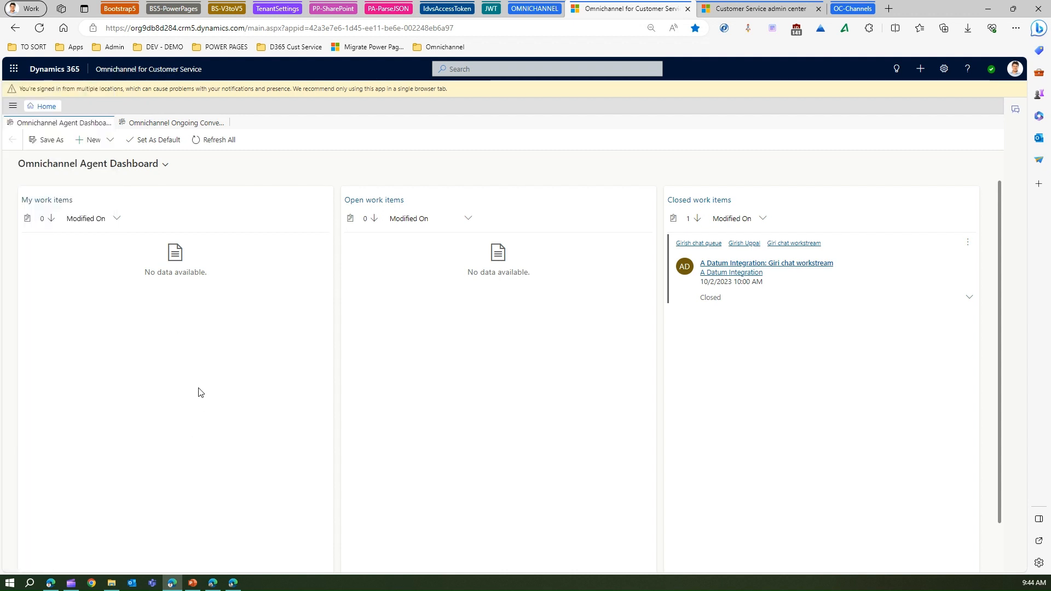
mouse_move(174, 122)
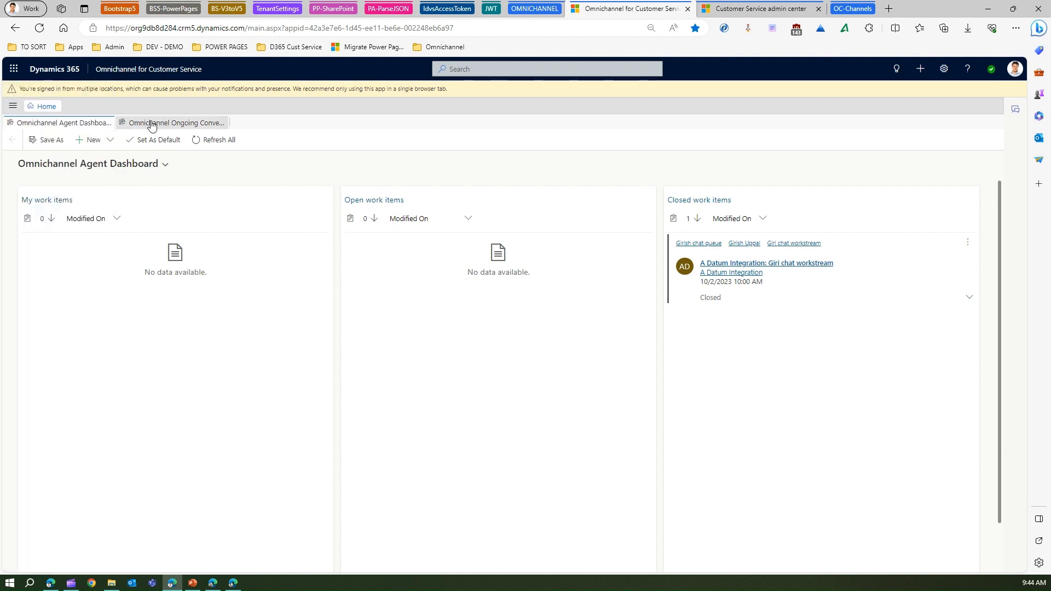
Step: View the Ongoing Conversations dashboard with six empty queues, then expand the site map
left_click(176, 123)
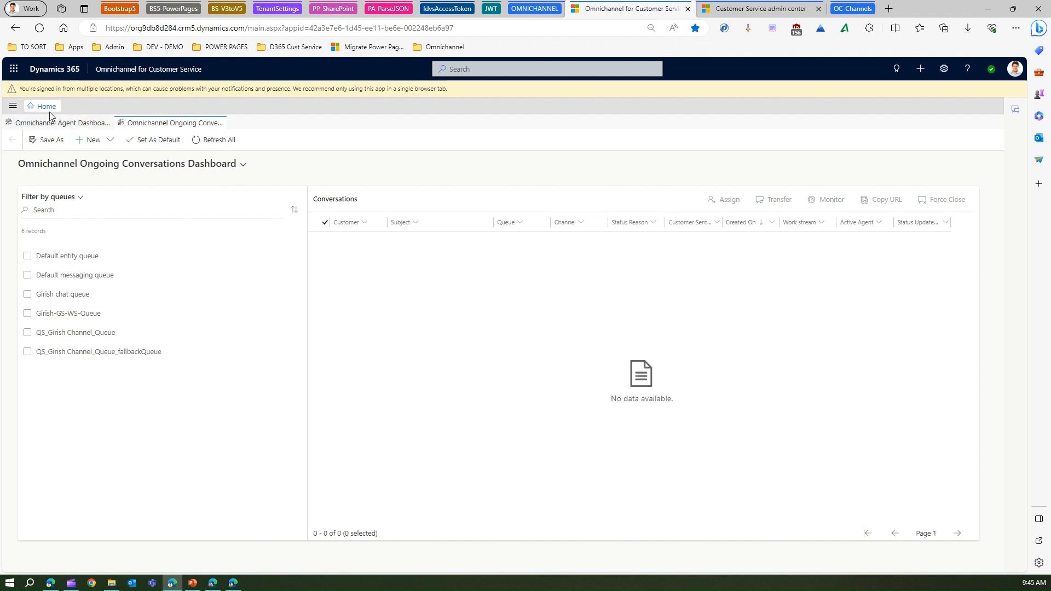
left_click(12, 106)
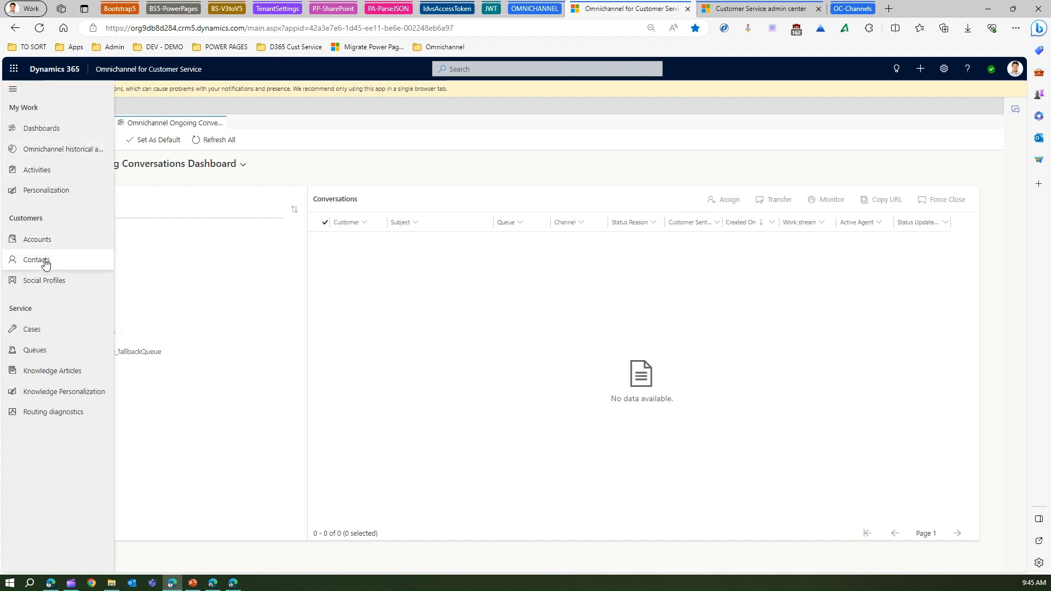
Step: Open My Active Contacts and All Cases as session tabs, then return to the Agent Dashboard
left_click(36, 260)
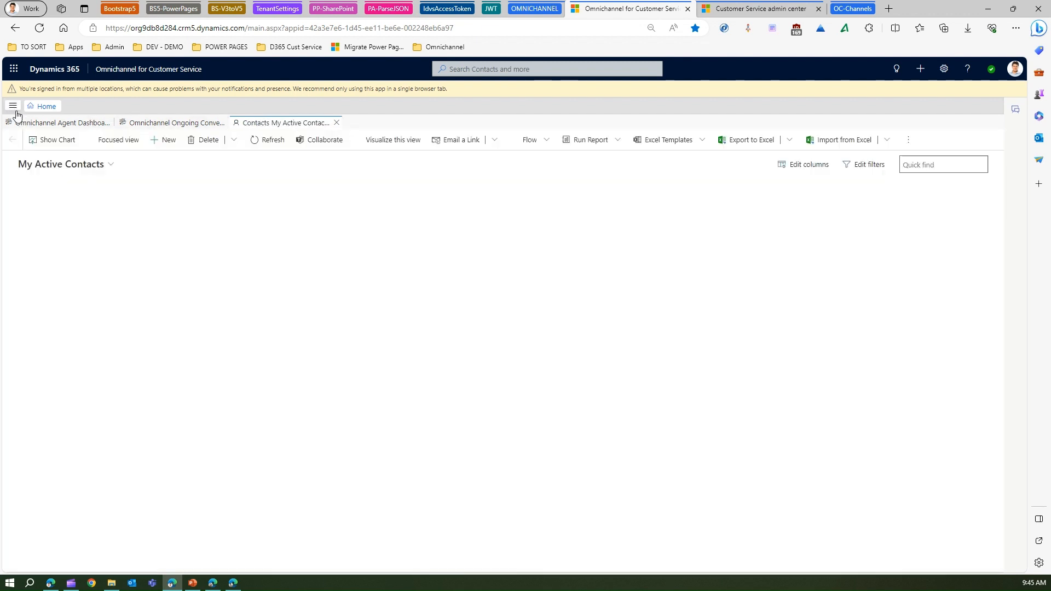
left_click(12, 106)
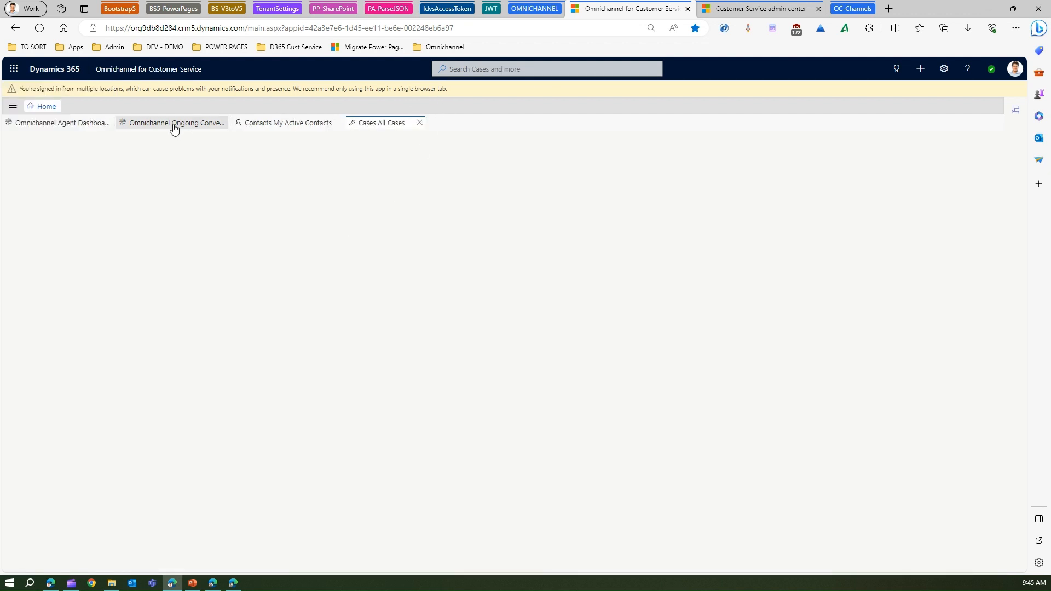
left_click(288, 123)
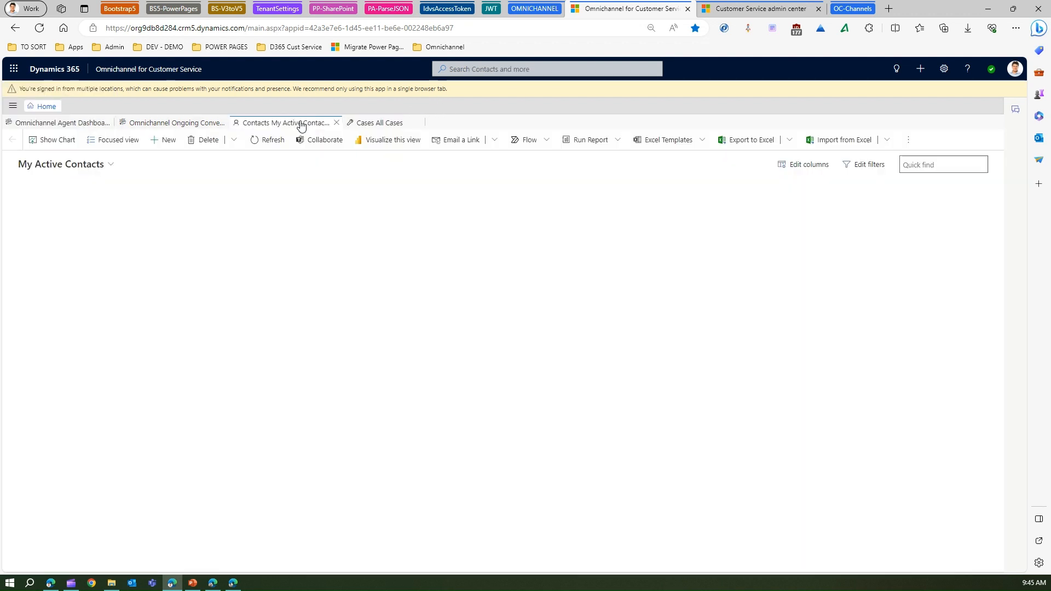
left_click(379, 122)
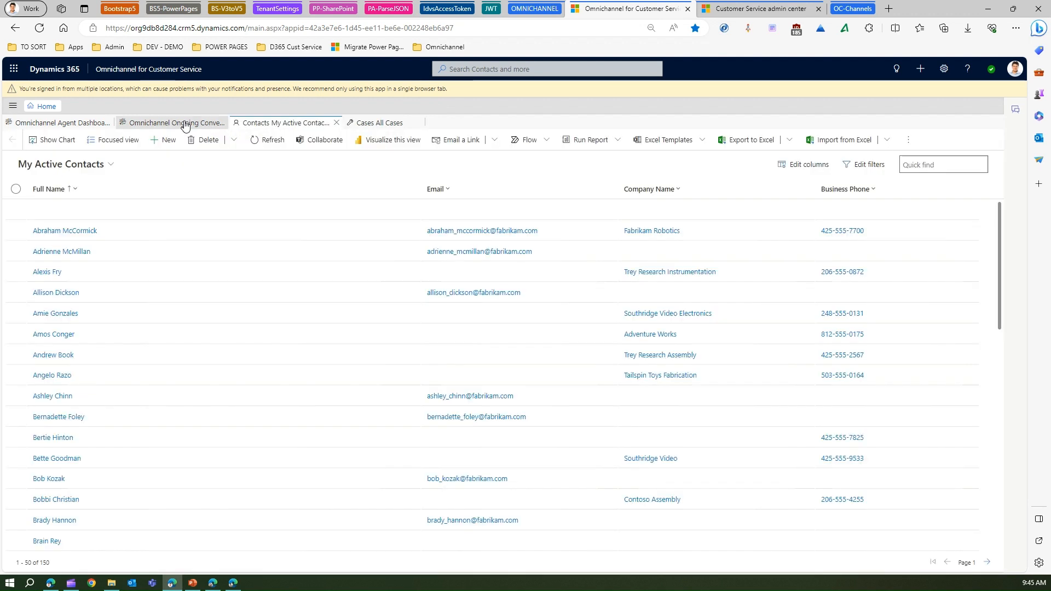
left_click(175, 123)
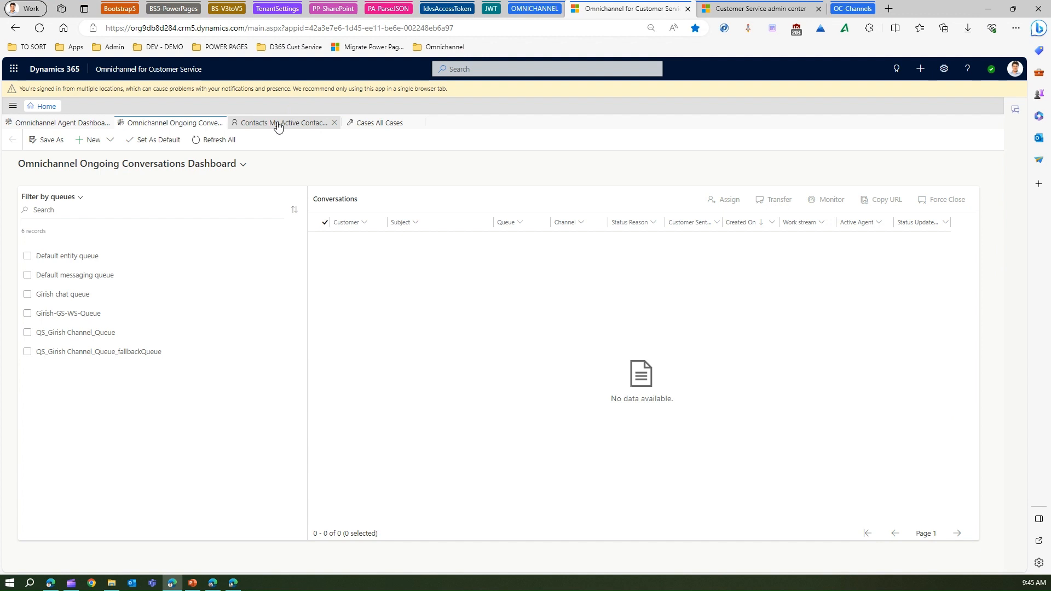
left_click(284, 122)
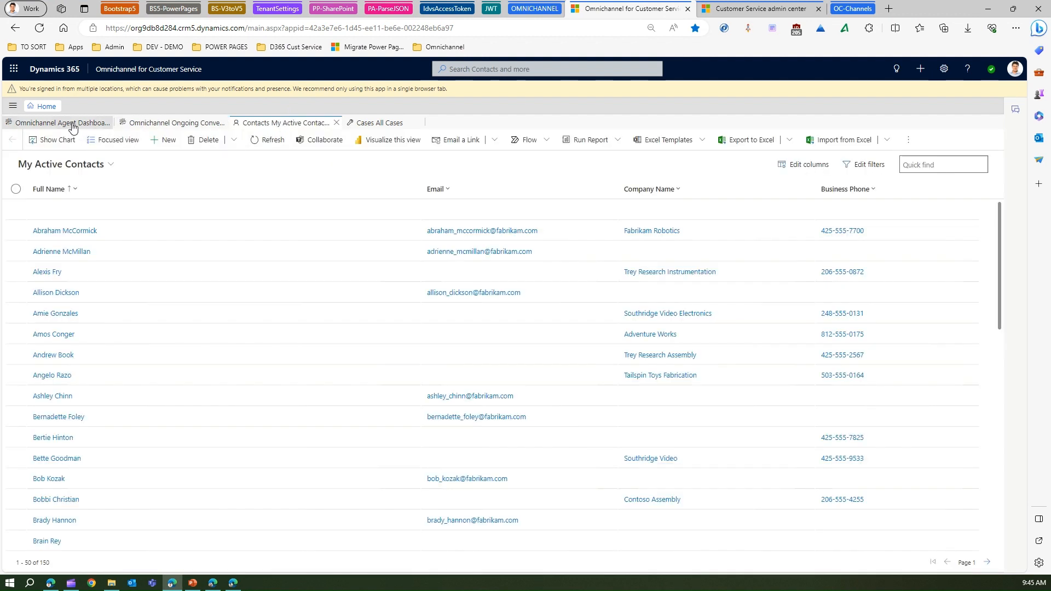
left_click(64, 122)
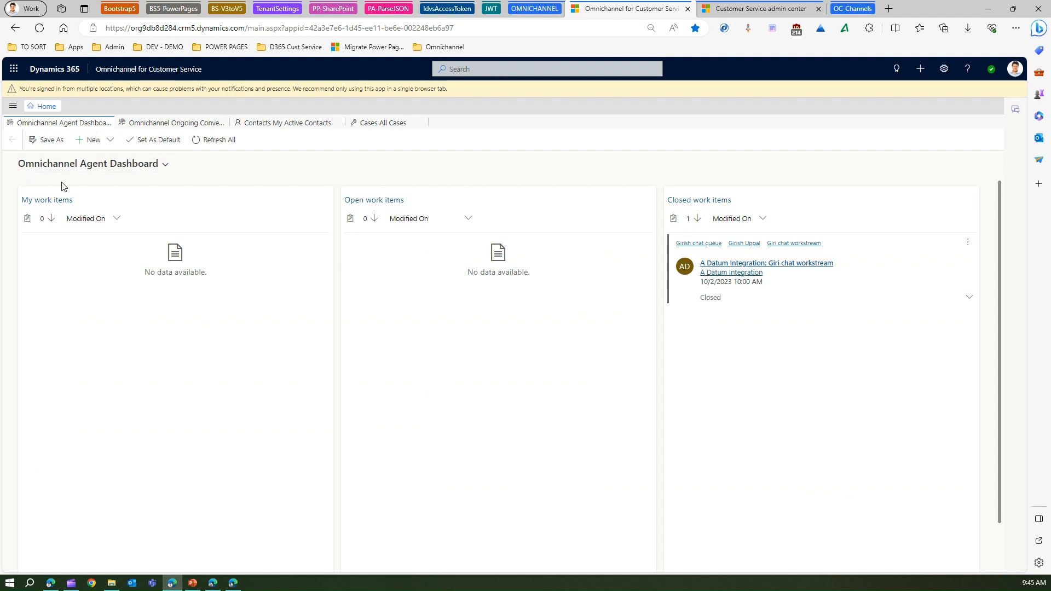
mouse_move(552, 195)
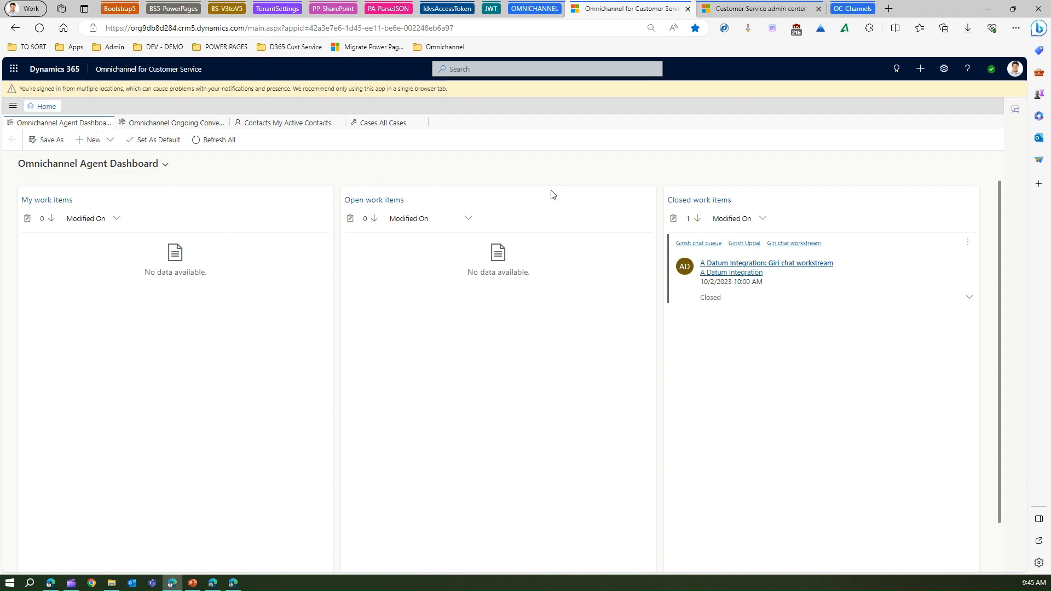
mouse_move(862, 175)
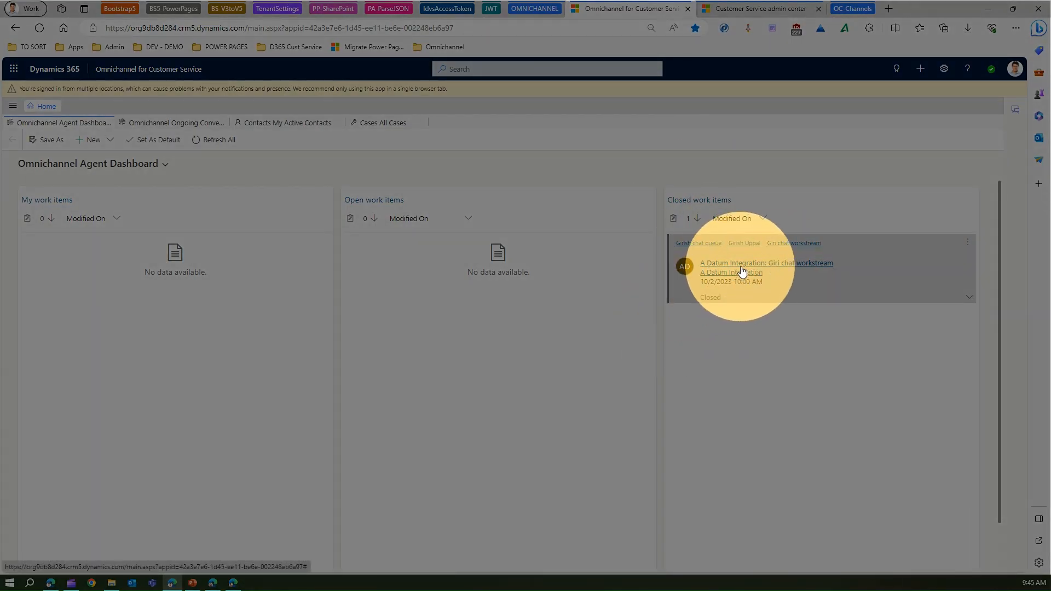
Step: Open the closed 'A Datum Integration: Giri chat workstream' conversation from Closed work items
left_click(766, 263)
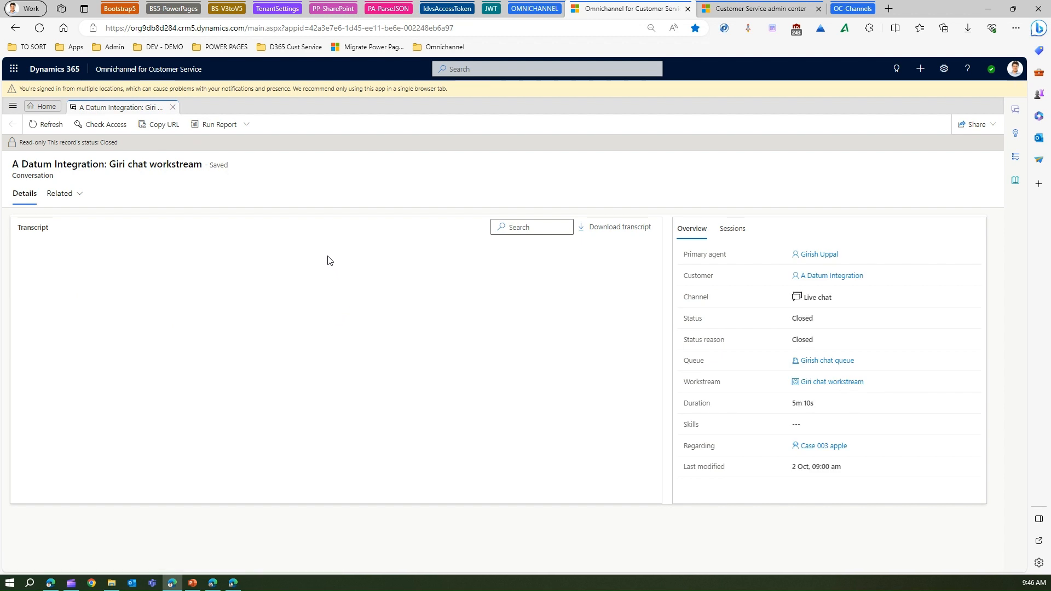
mouse_move(255, 205)
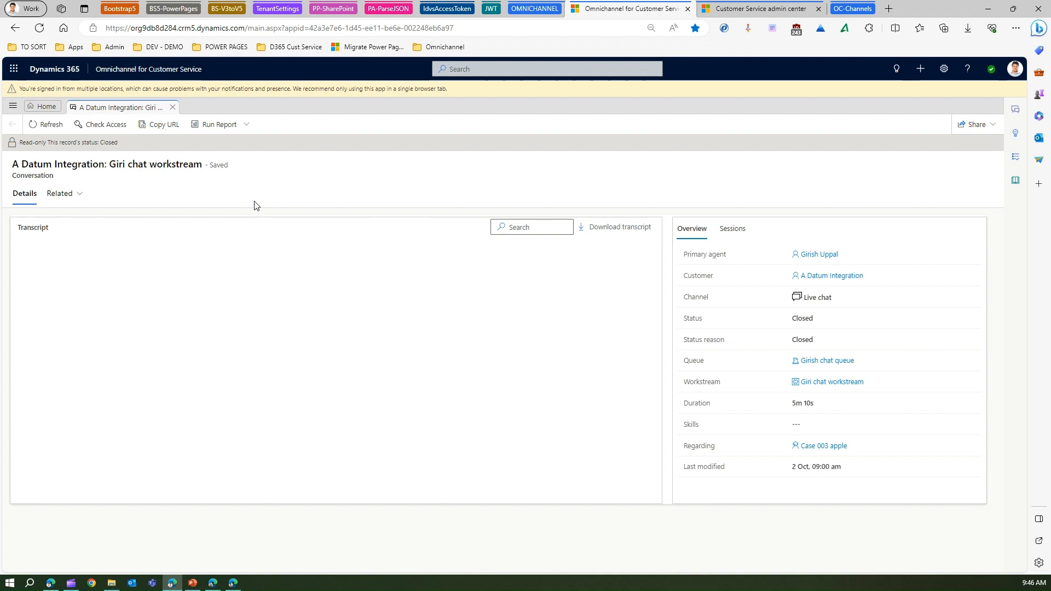
mouse_move(59, 193)
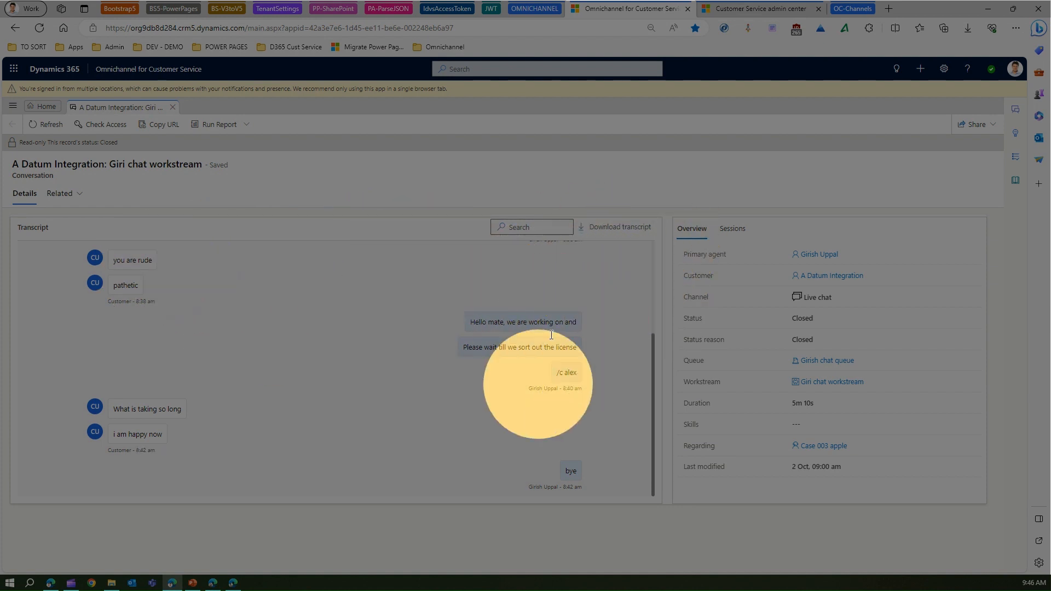
mouse_move(628, 407)
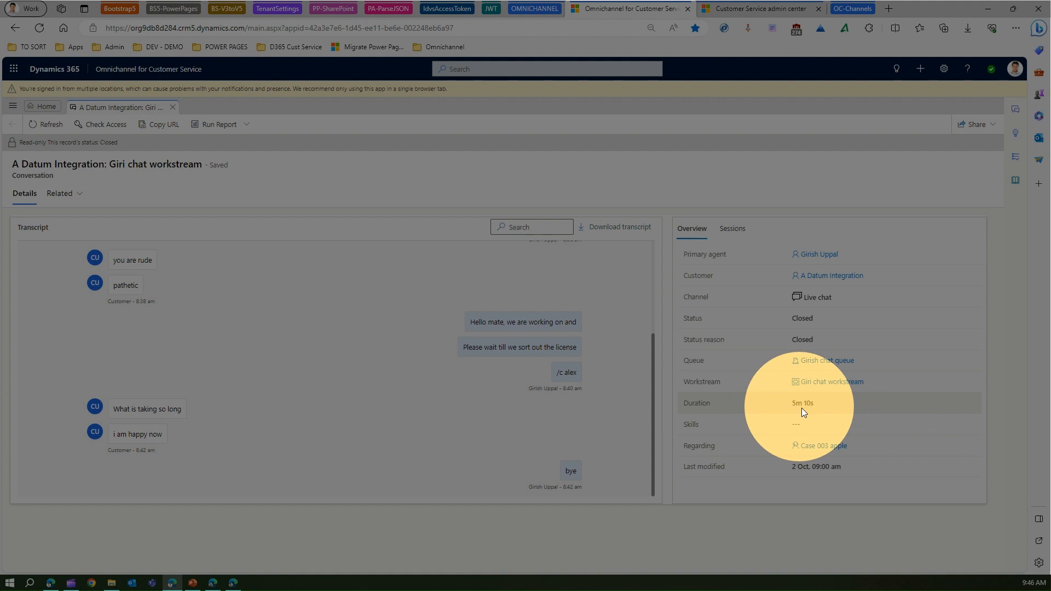
mouse_move(754, 347)
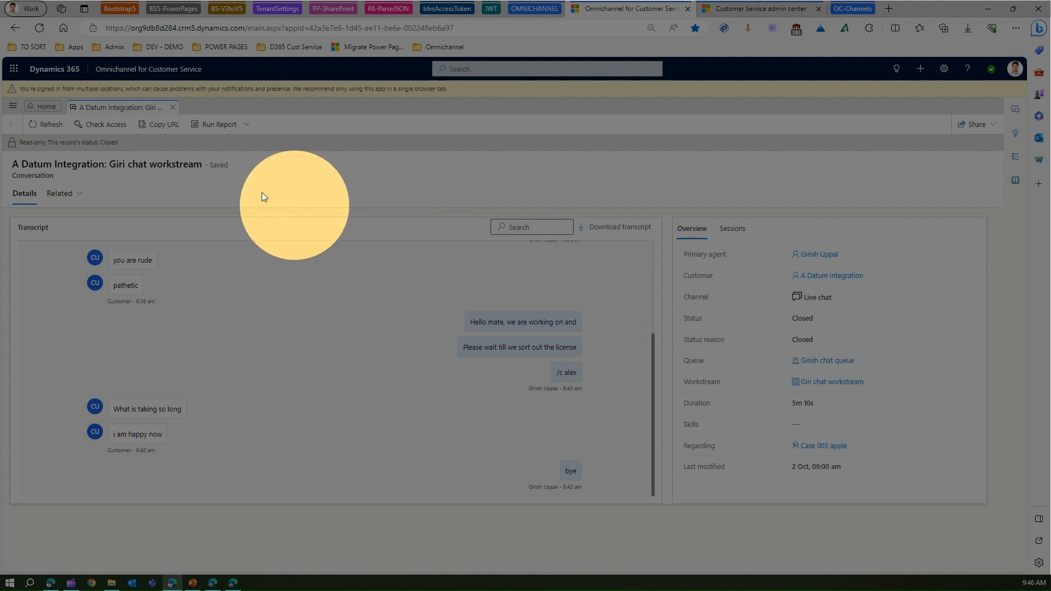
mouse_move(13, 107)
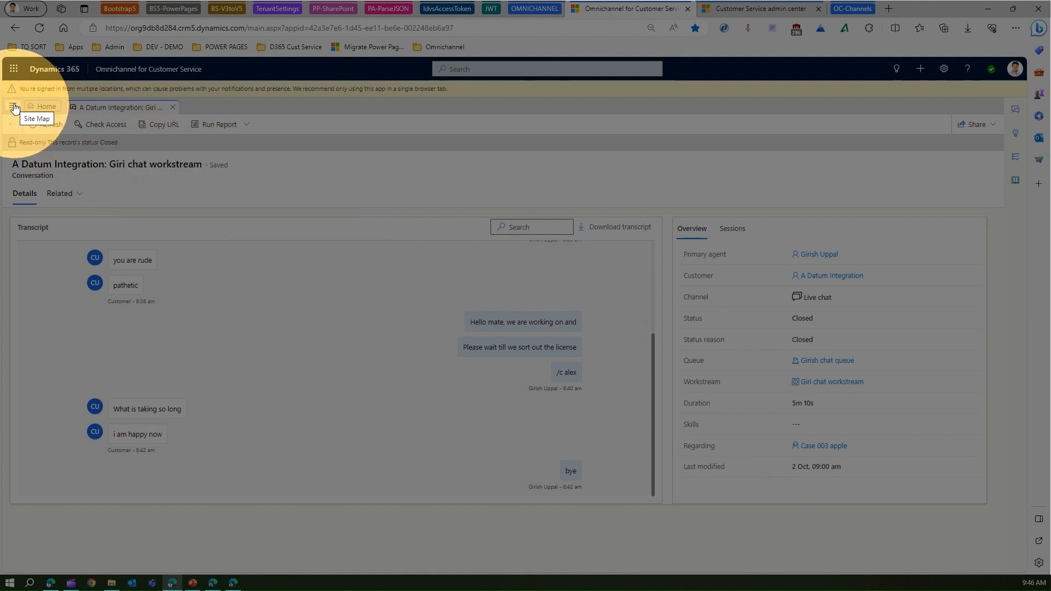
Step: Review the transcript and Overview (5m 10s, Case 003 apple), then expand the work area list
left_click(14, 88)
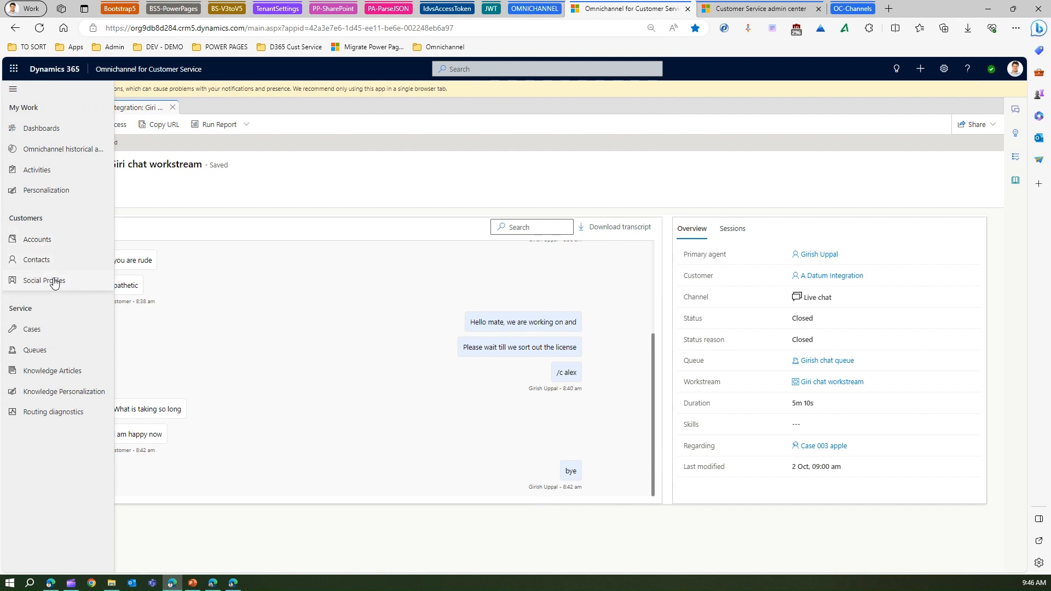
Step: Open Social Profiles from the site map and refresh the empty Active Social Profiles list
left_click(45, 280)
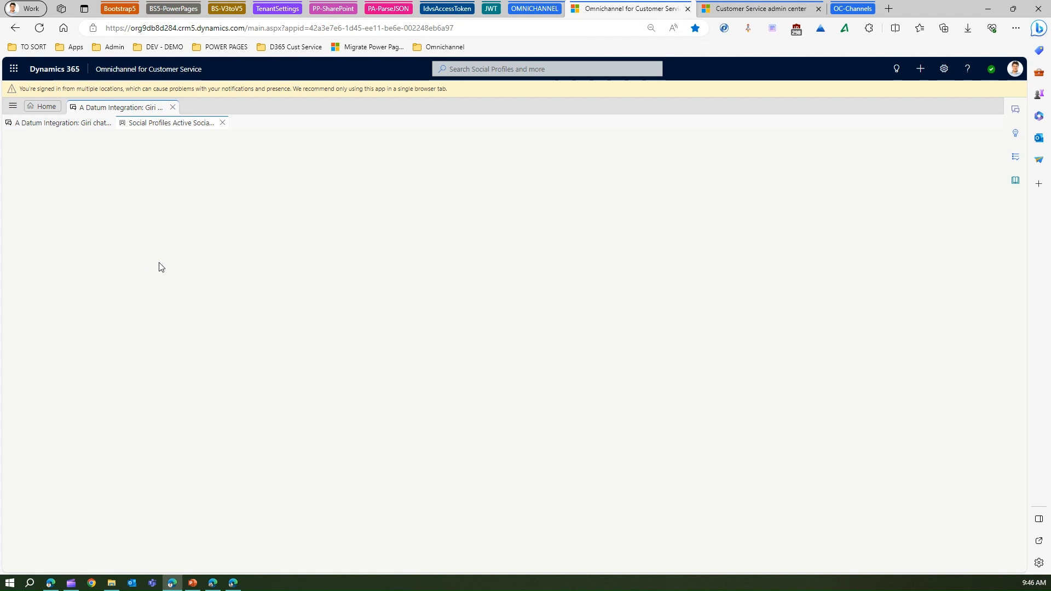
left_click(170, 123)
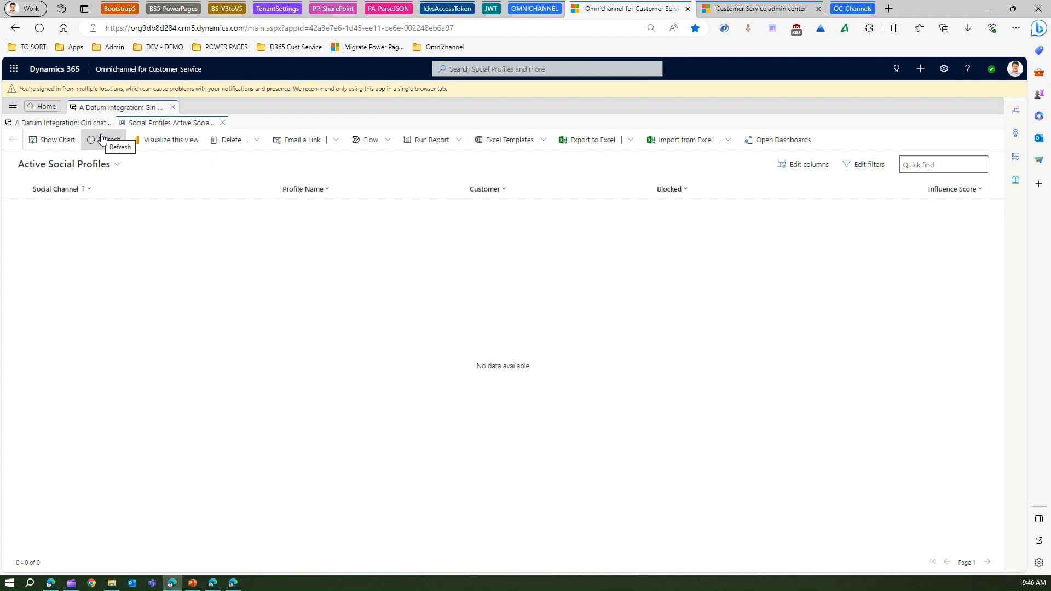
left_click(108, 140)
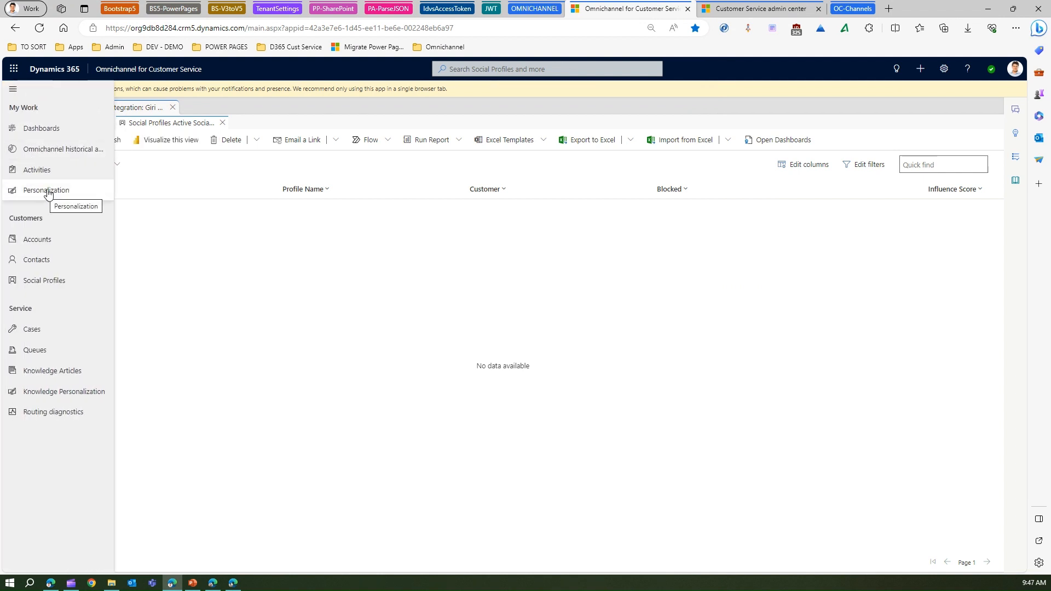
Step: Open Personalization's Sound Settings, showing Wood bounce at volume 100 for each channel
left_click(46, 190)
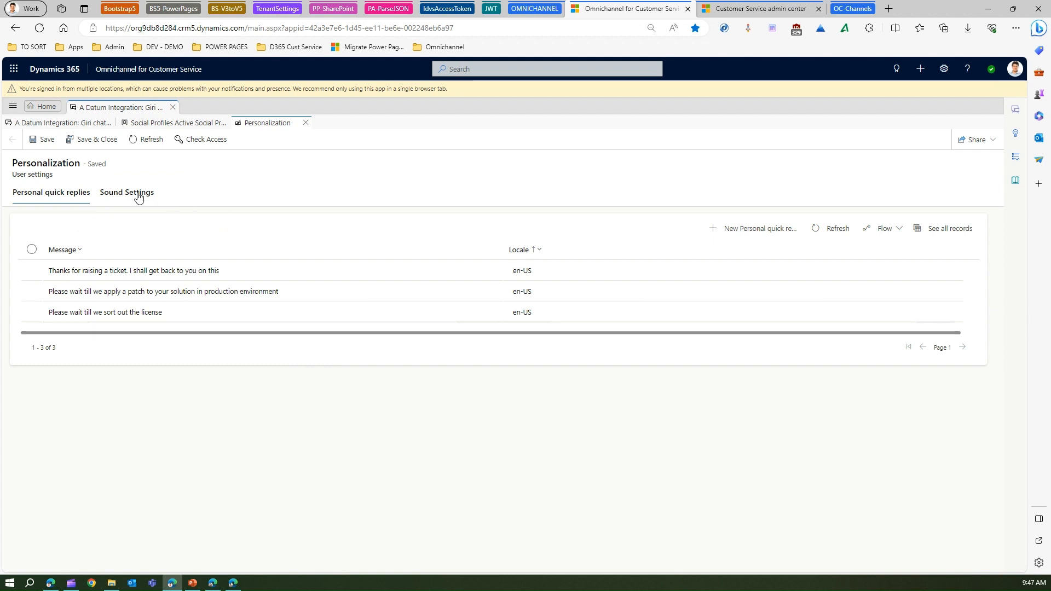
left_click(126, 192)
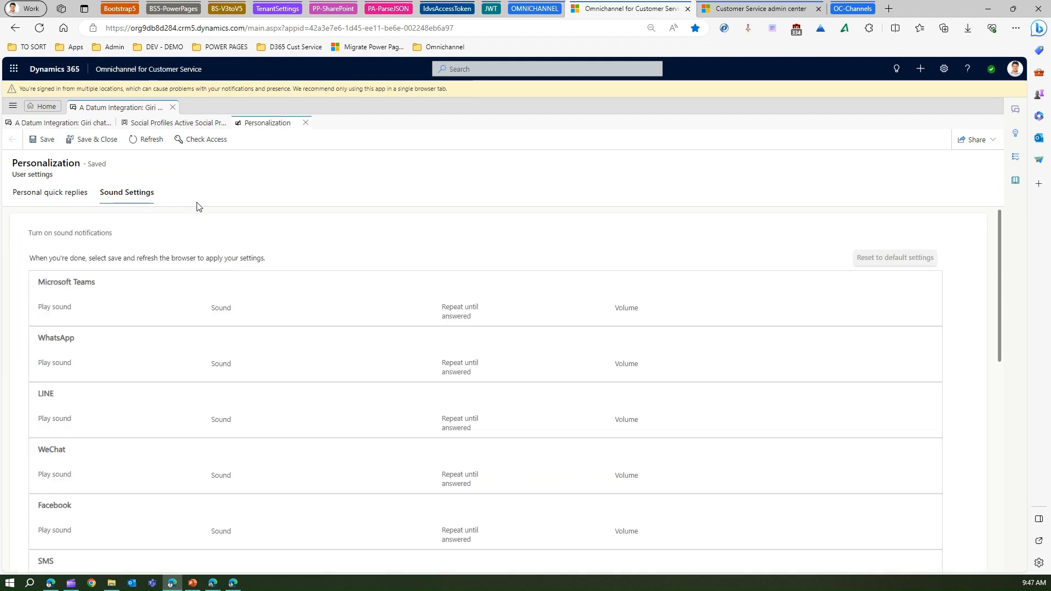
left_click(155, 233)
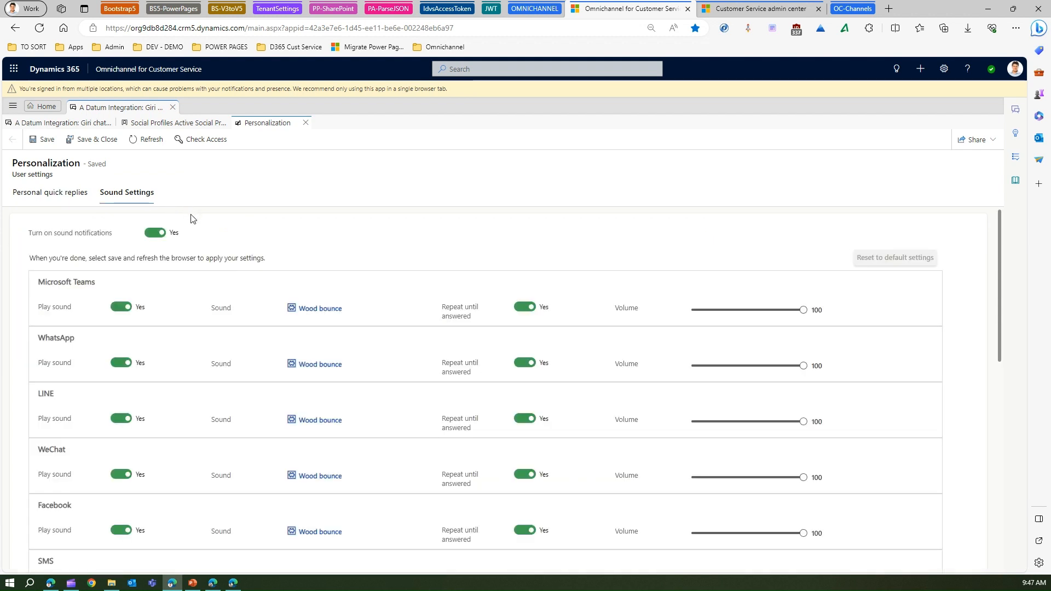
mouse_move(180, 309)
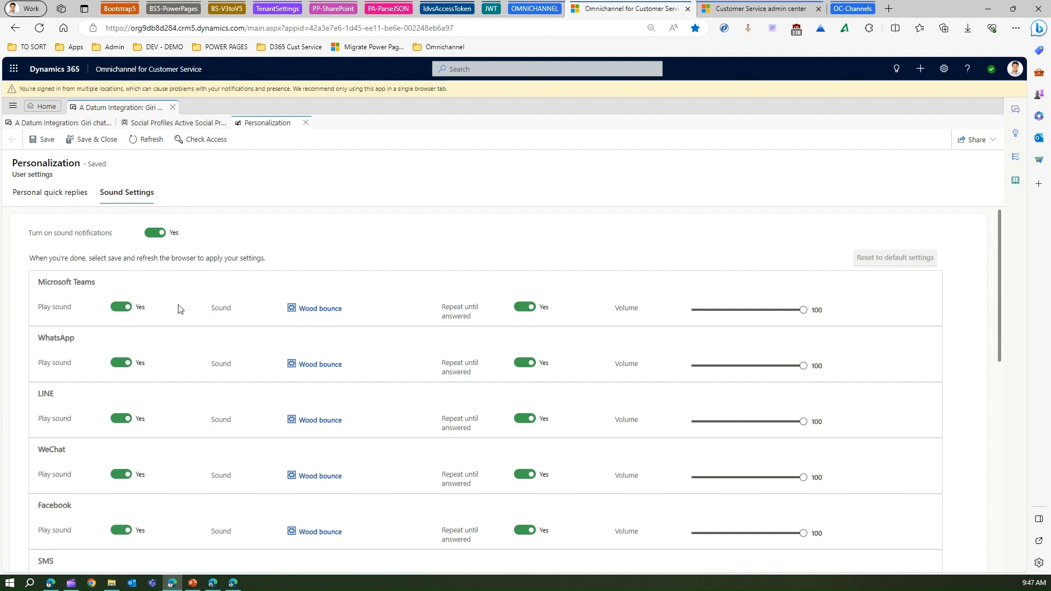
mouse_move(523, 349)
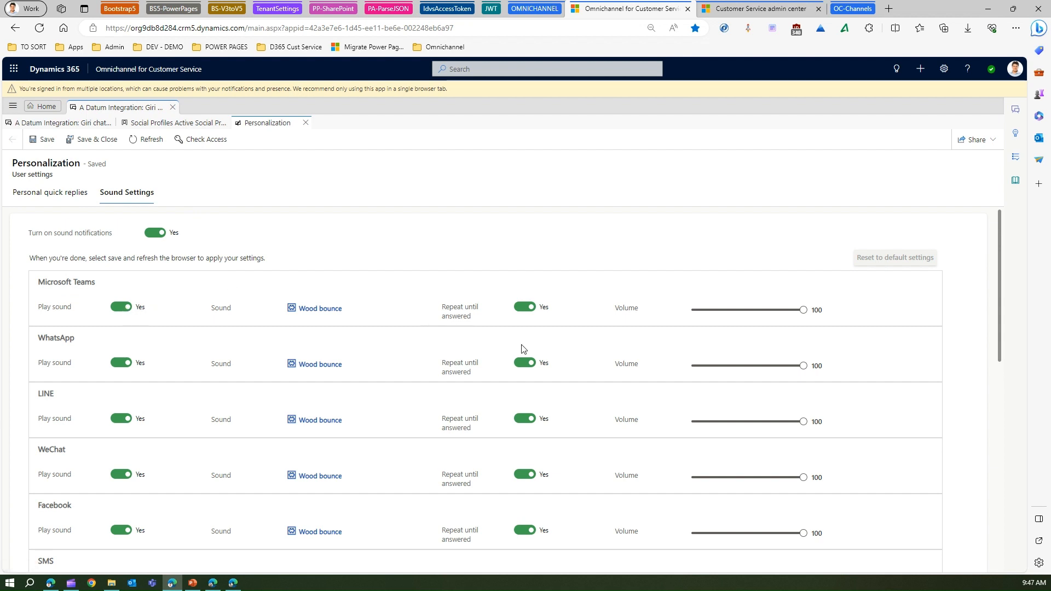
mouse_move(266, 349)
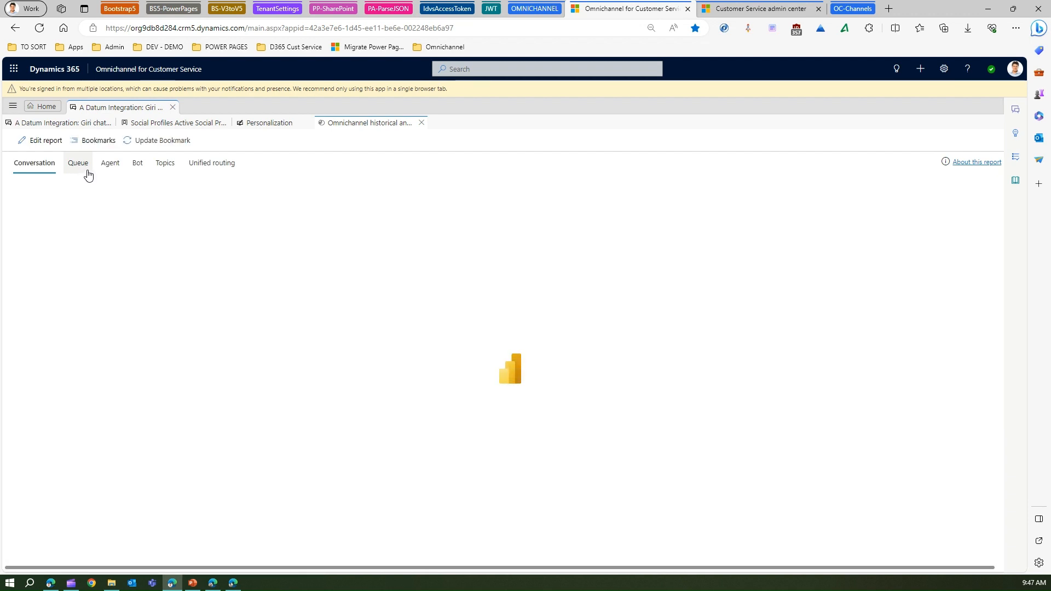
Step: Open historical analytics, view the Queue and Agent reports, and add a blank session tab
left_click(78, 163)
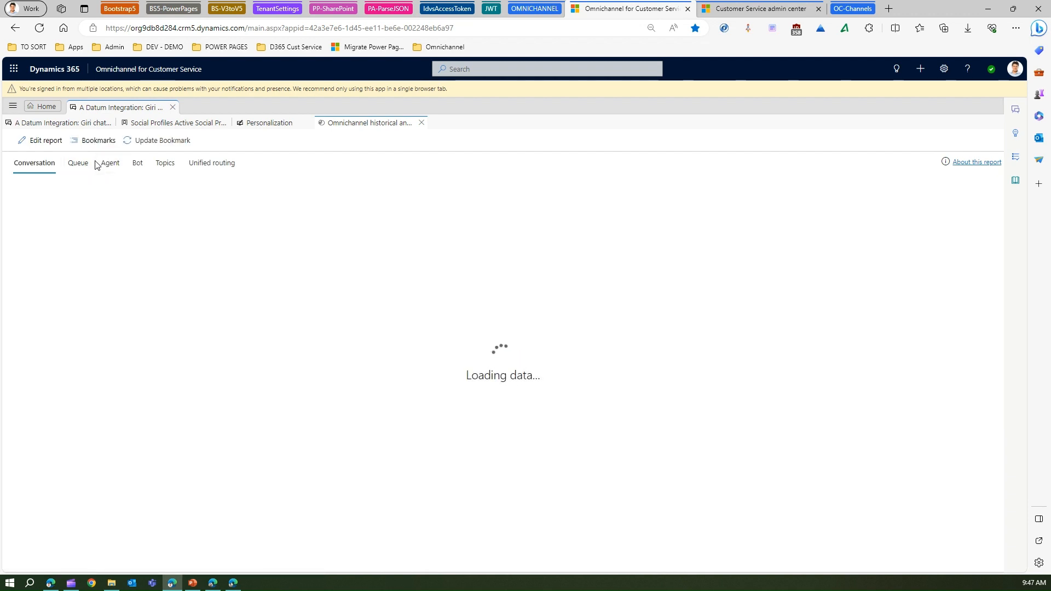
left_click(110, 162)
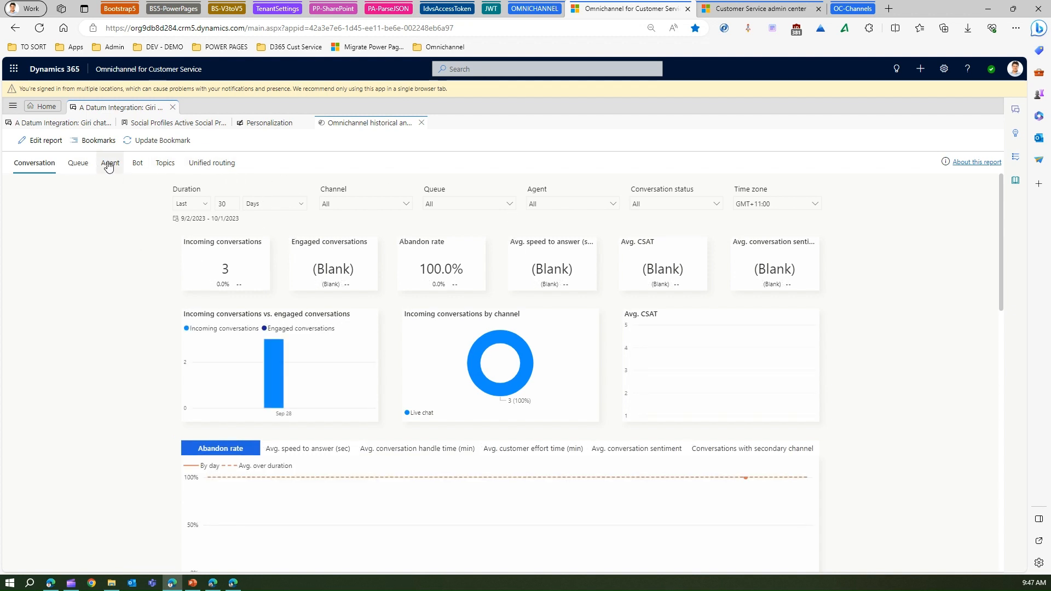
left_click(110, 164)
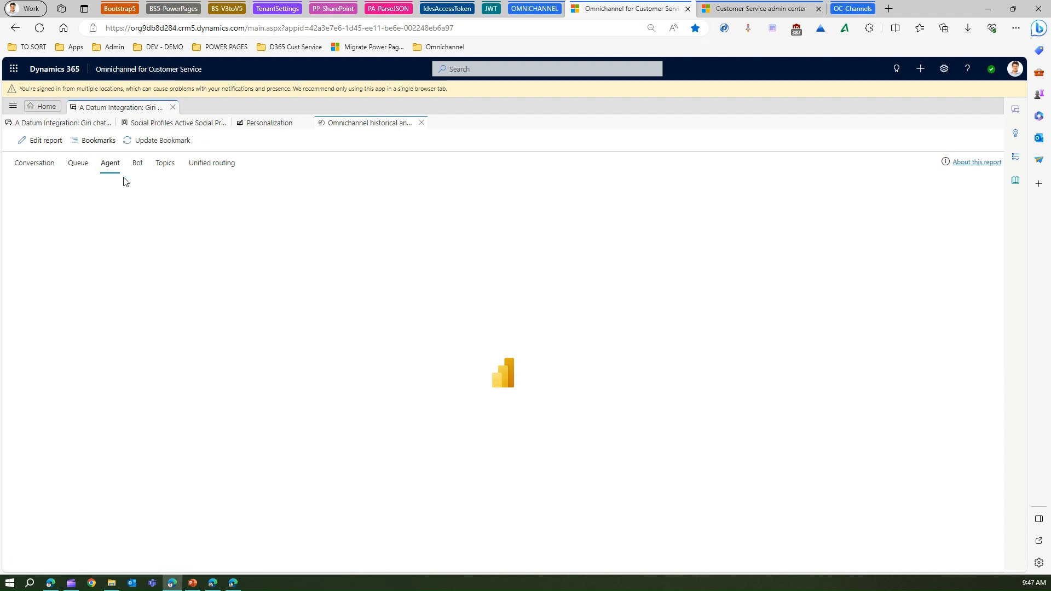
left_click(136, 162)
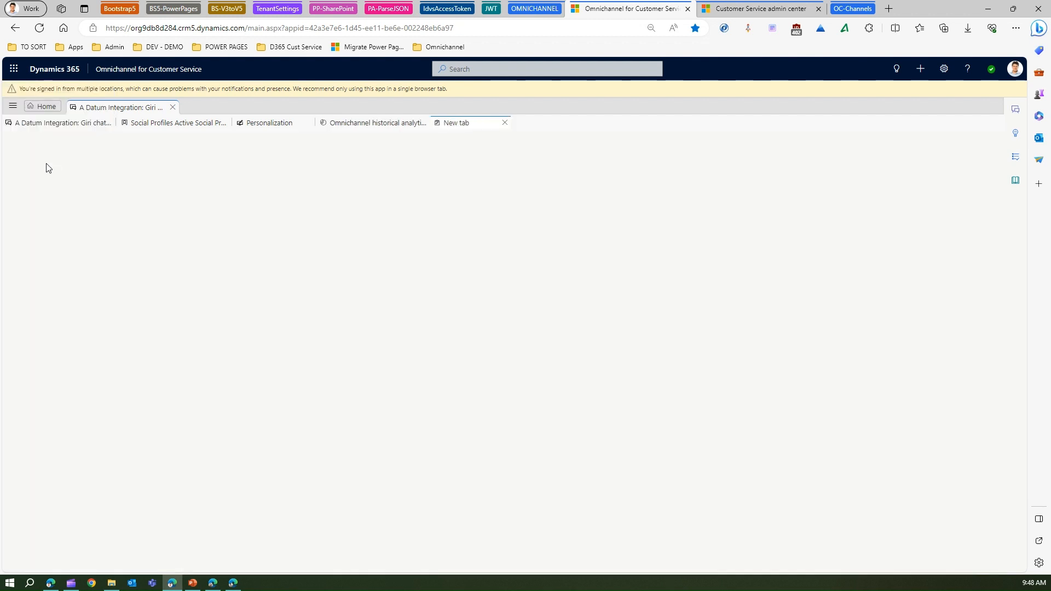
Step: Open My Activities, listing five emails and a portal comment, and inspect its command bar
left_click(456, 123)
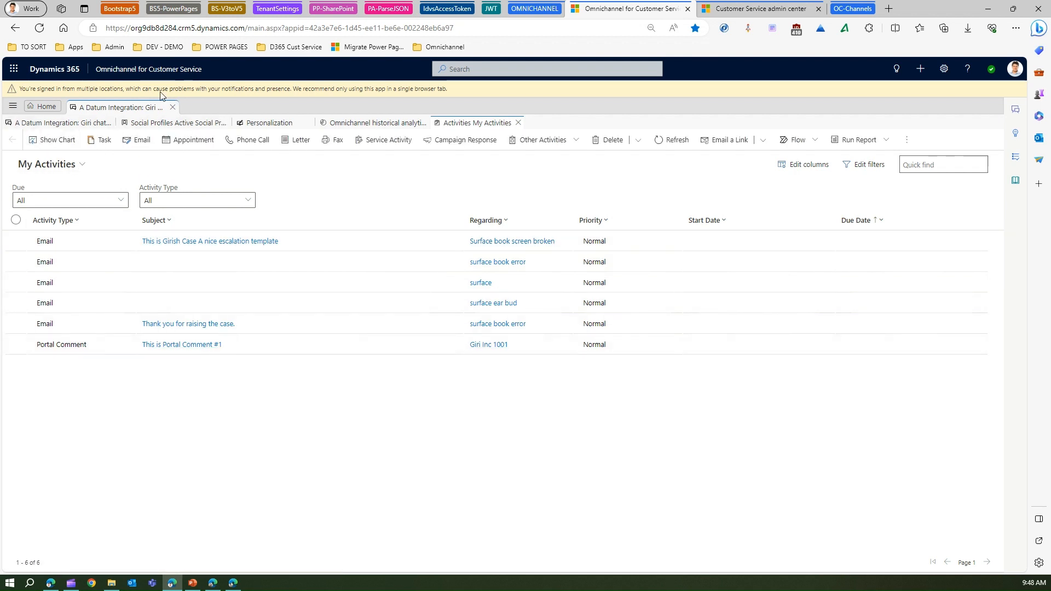
mouse_move(99, 139)
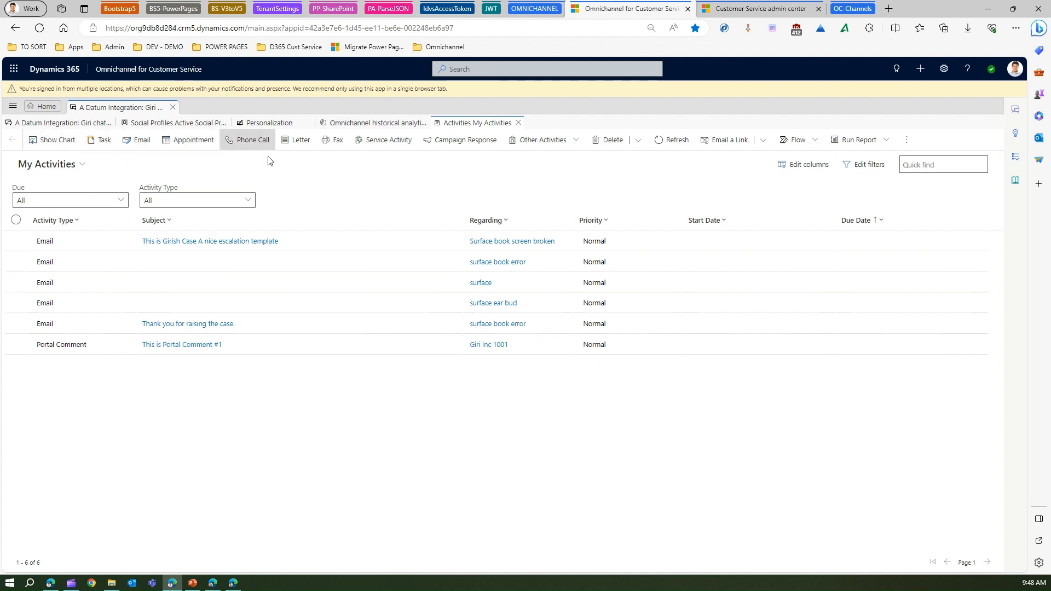
mouse_move(480, 158)
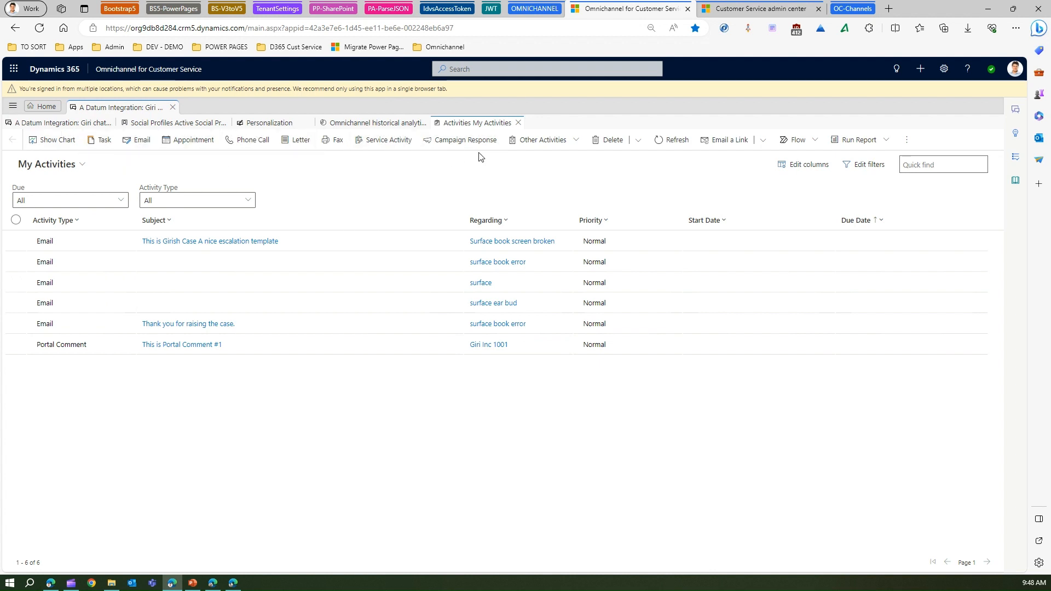
mouse_move(607, 140)
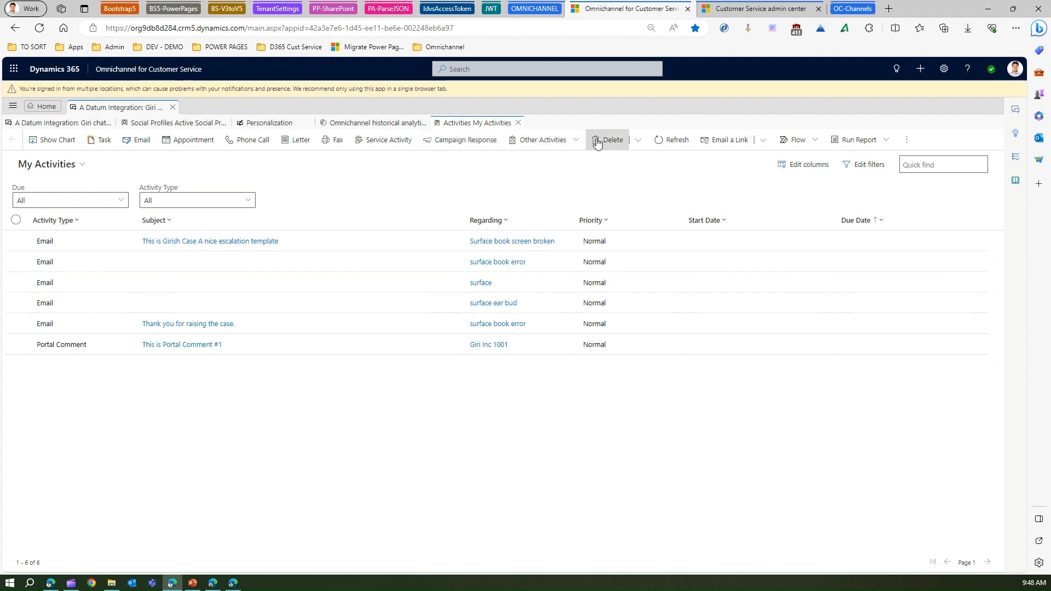
left_click(542, 139)
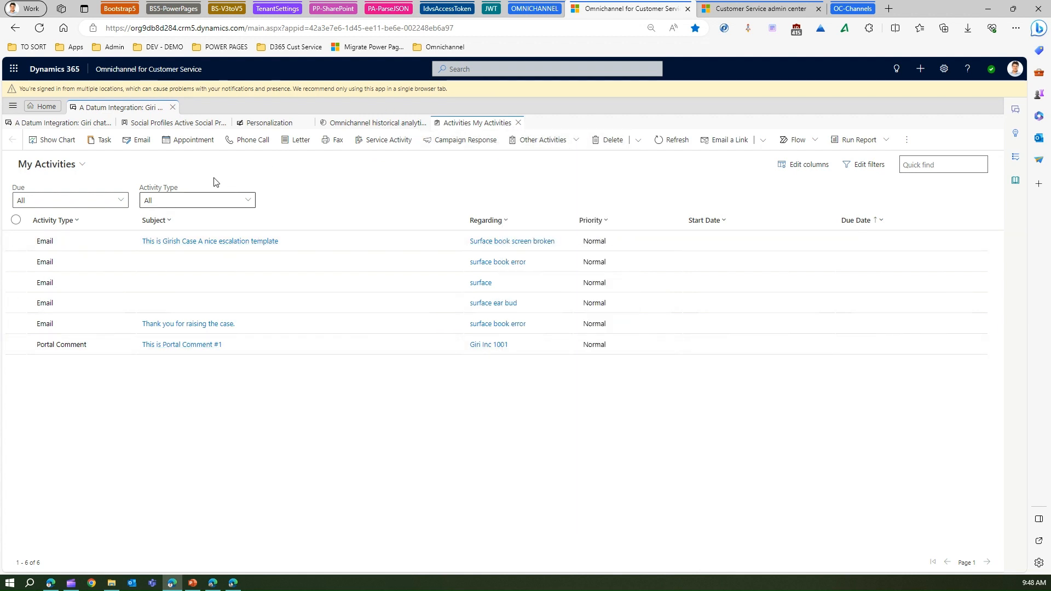
left_click(13, 87)
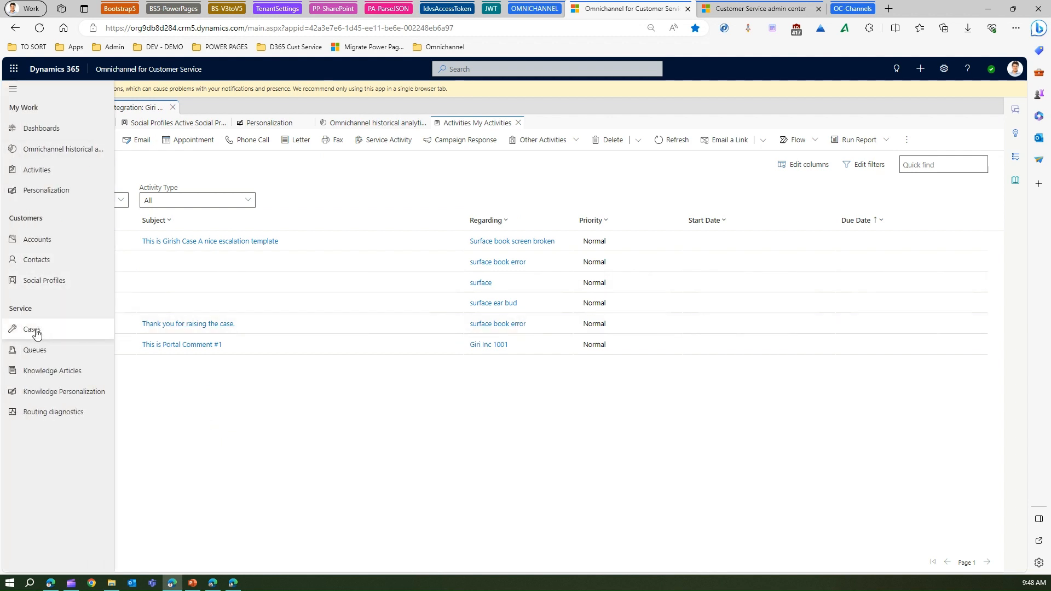
mouse_move(32, 329)
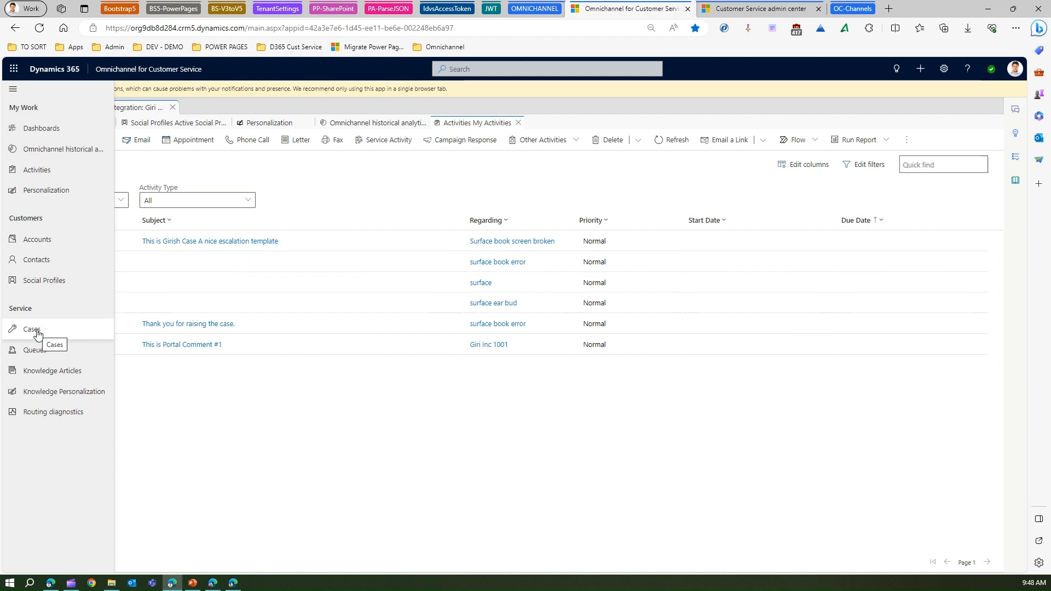
mouse_move(38, 337)
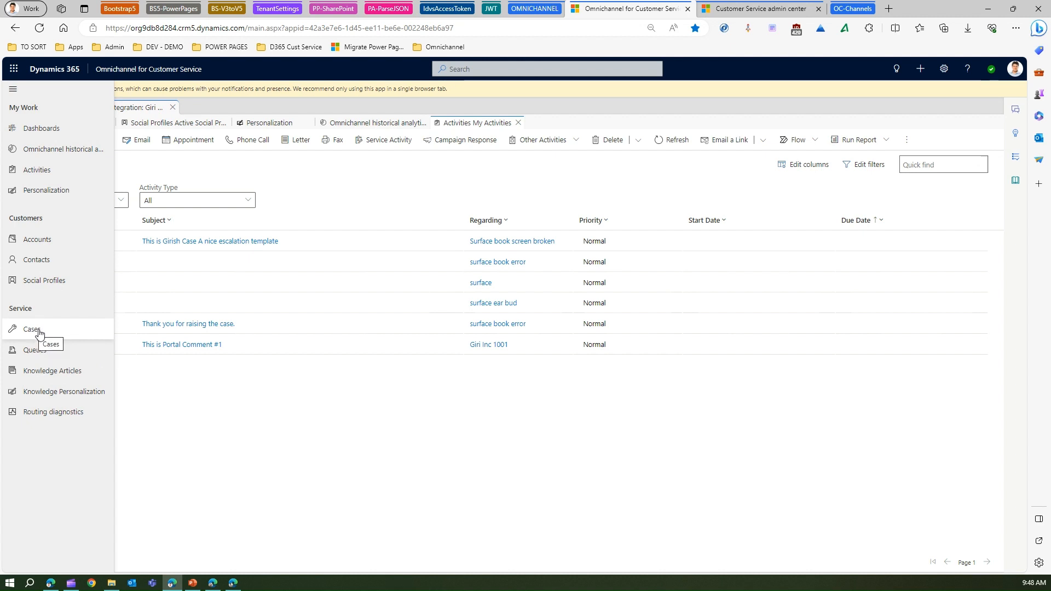
Step: Open Case 002 apple from All Cases and view its Details and empty SLA sections
left_click(32, 328)
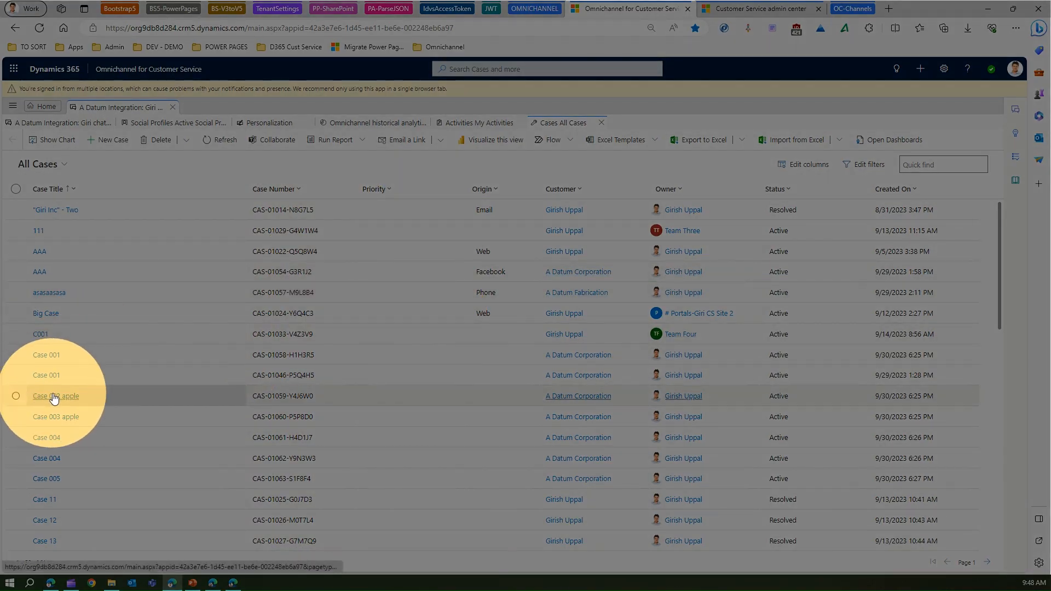
left_click(56, 395)
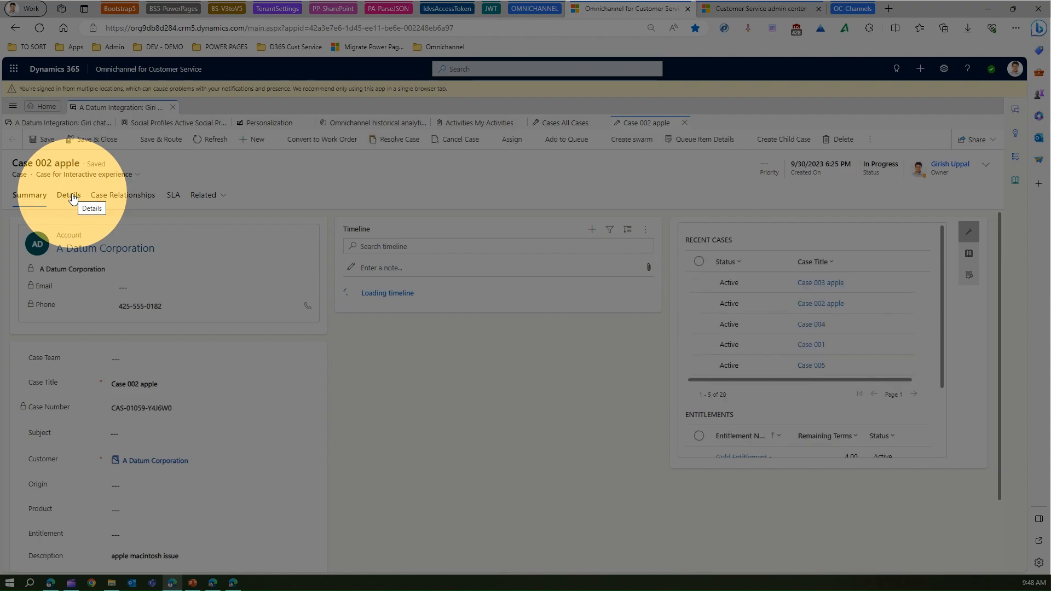
left_click(68, 195)
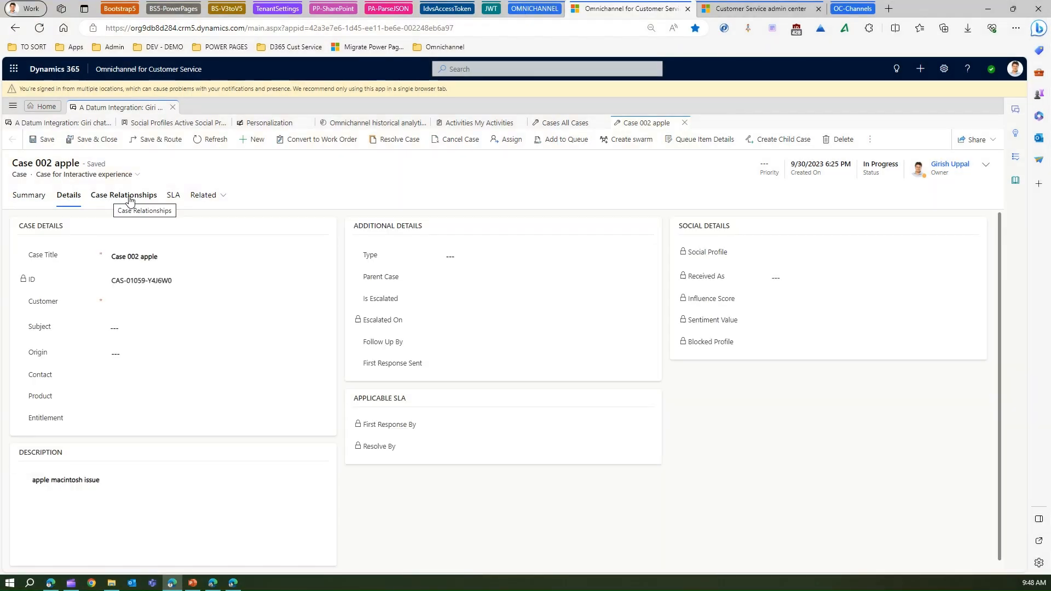
left_click(173, 195)
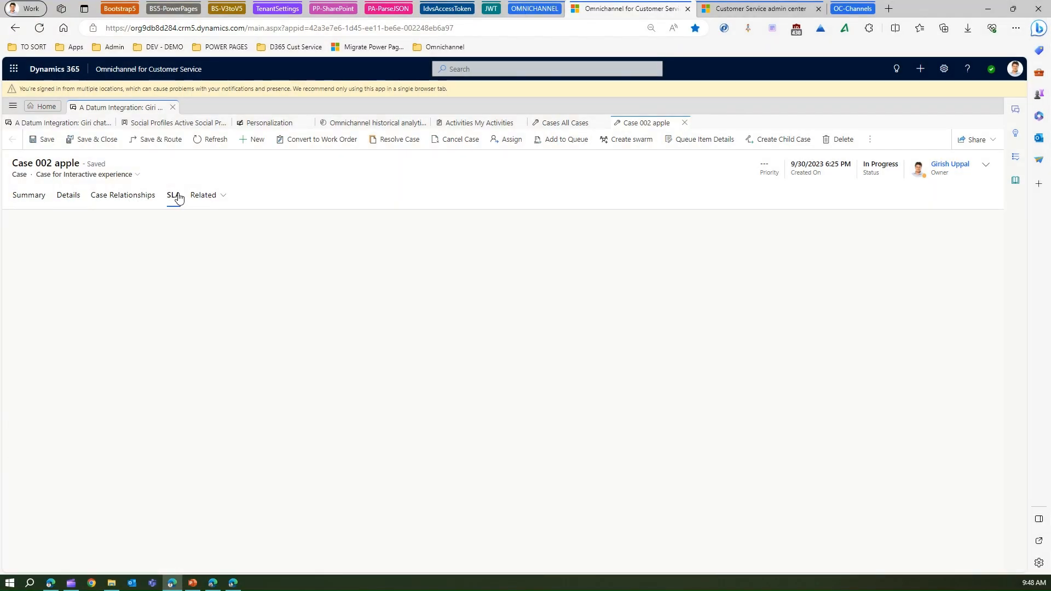
left_click(173, 195)
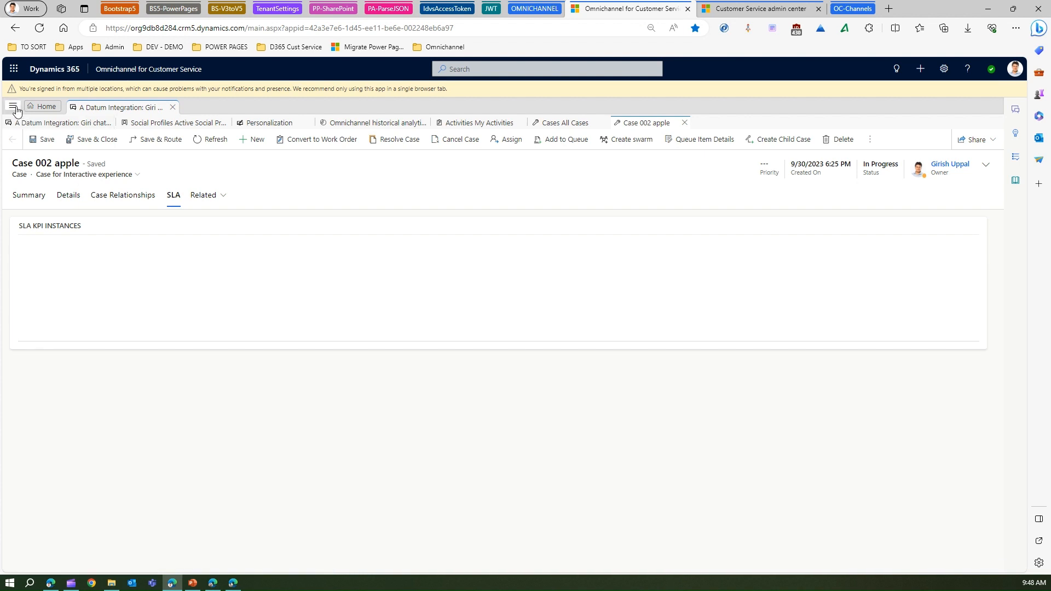
mouse_move(37, 194)
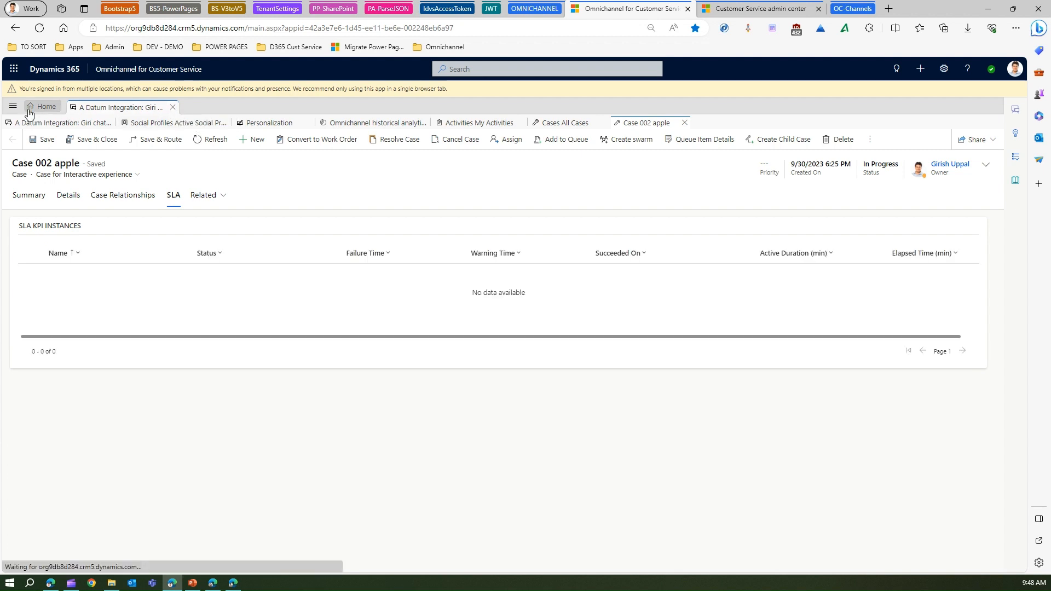
Step: Open the published Surface Ear Buds article from My Active Articles and scroll its form
left_click(12, 88)
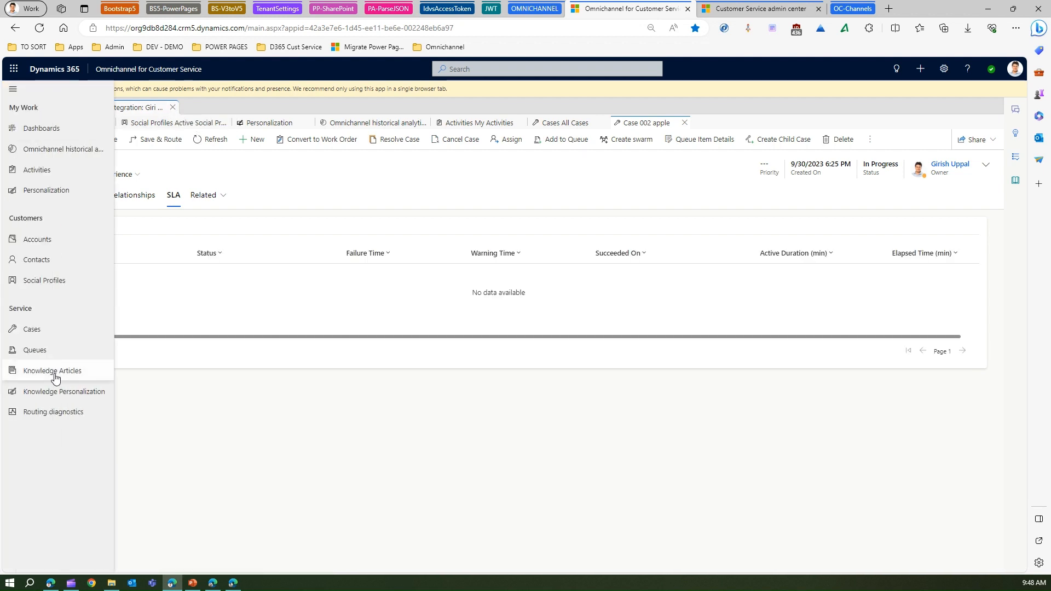
mouse_move(65, 392)
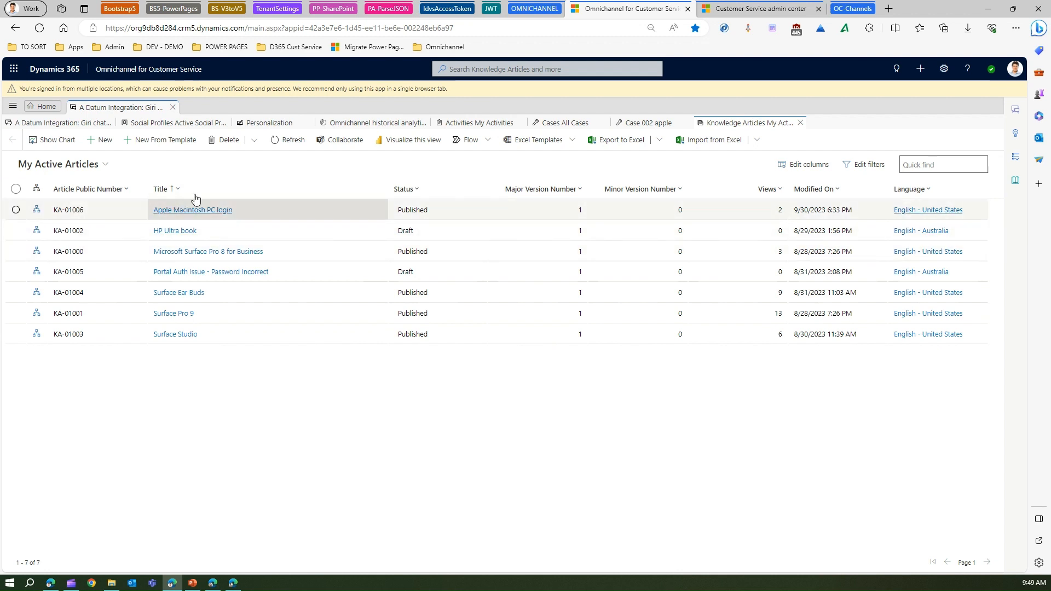
mouse_move(179, 292)
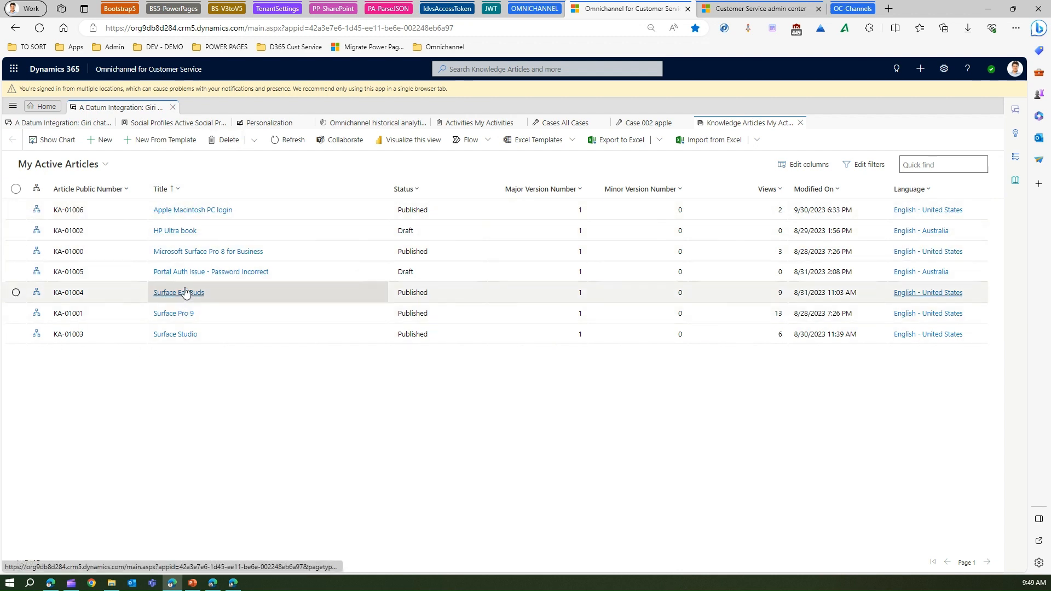
left_click(179, 292)
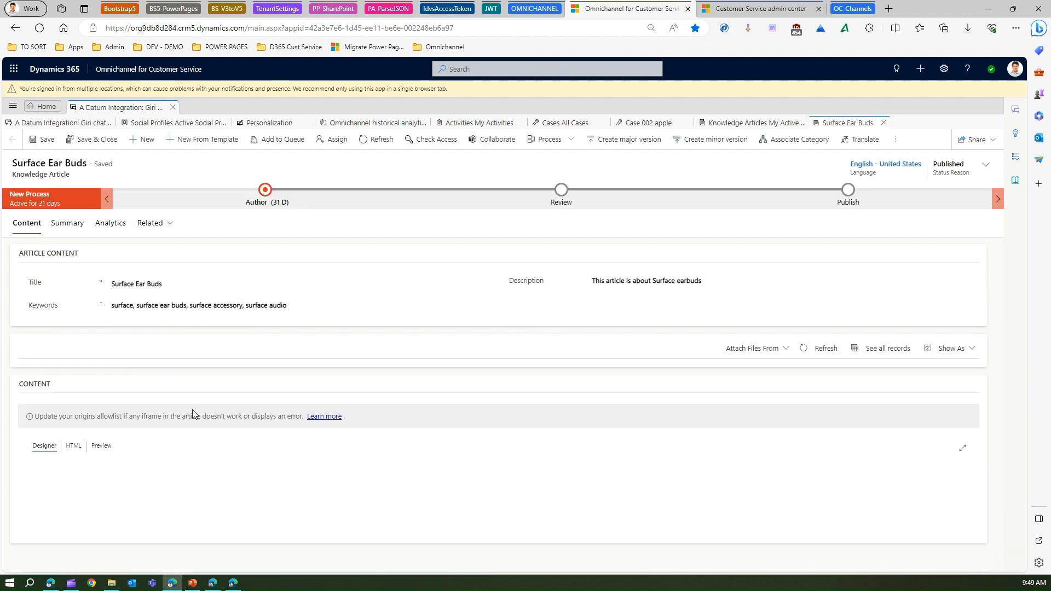
scroll("down", 3)
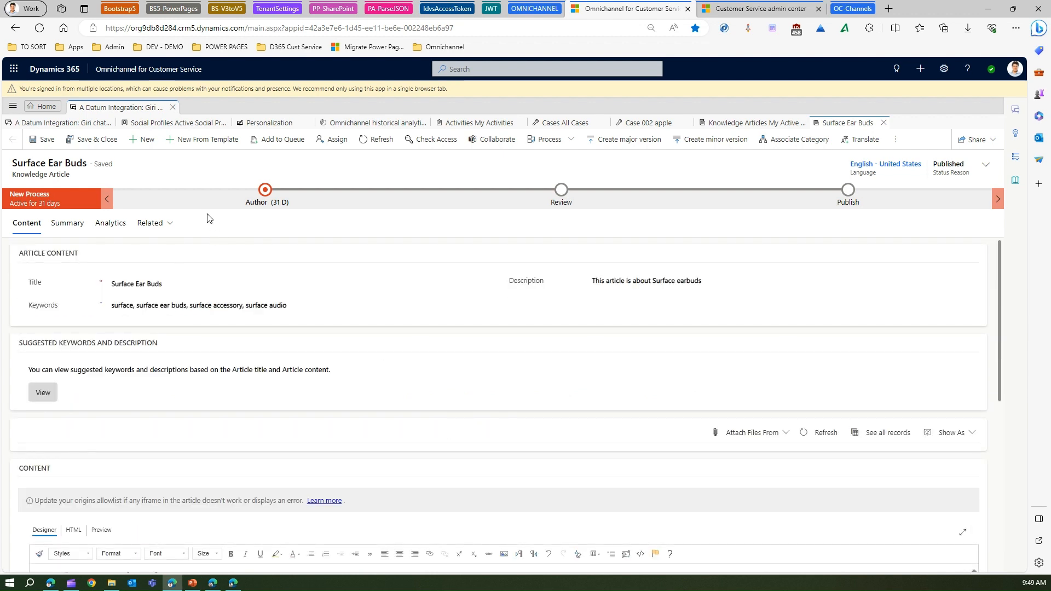
left_click(201, 305)
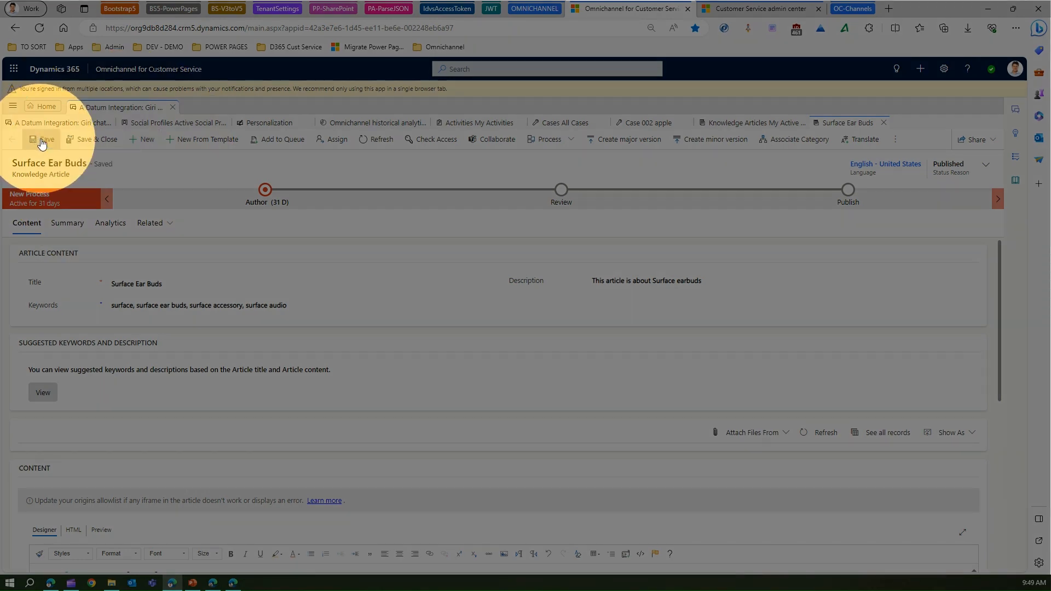
left_click(13, 87)
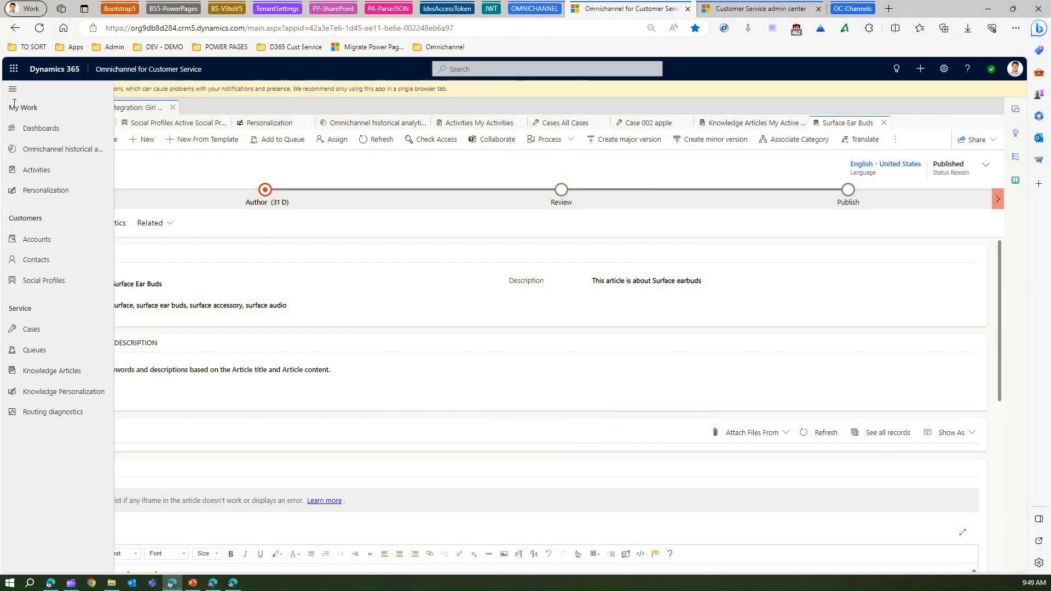
mouse_move(81, 411)
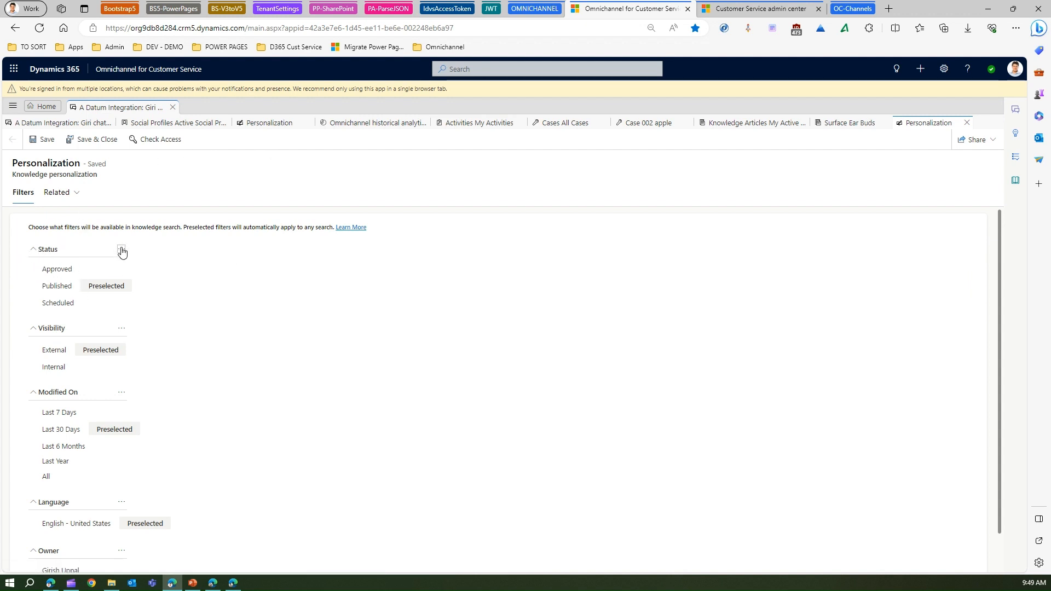
Step: Check the Modified On filter options, then close the A Datum Integration session
left_click(121, 392)
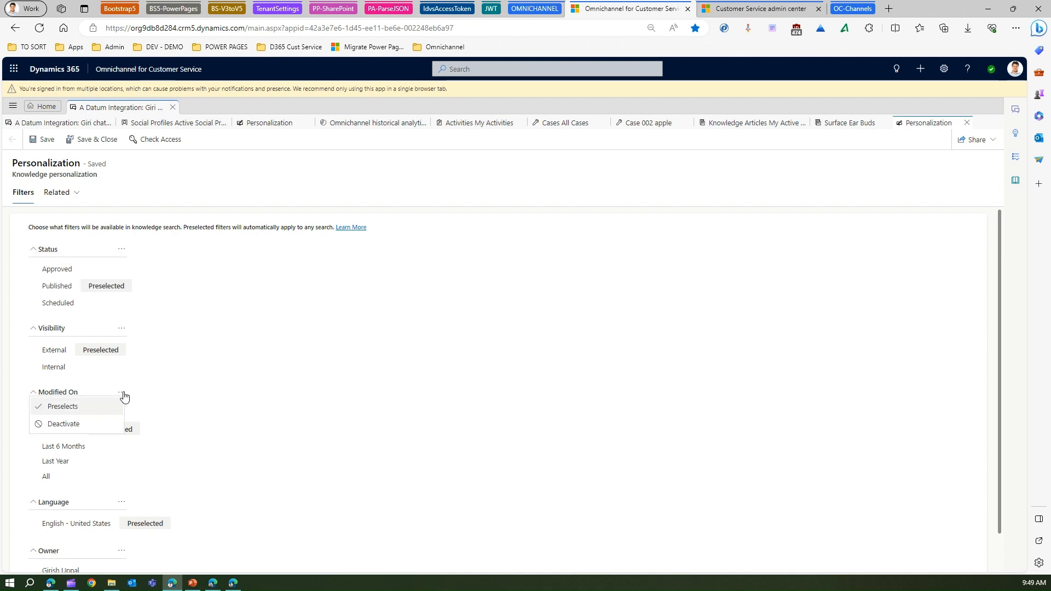
mouse_move(62, 142)
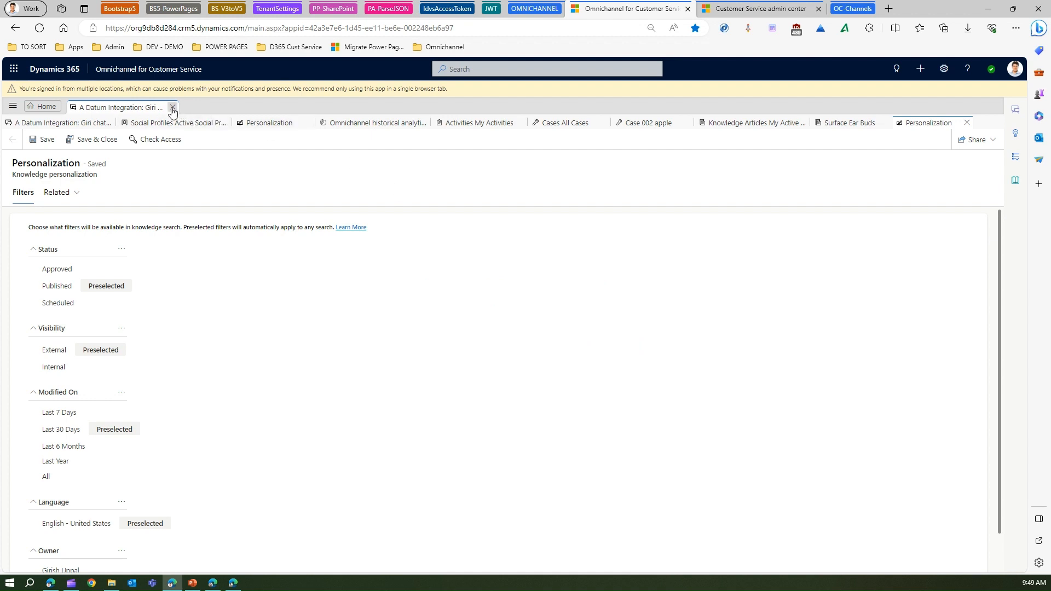
left_click(173, 107)
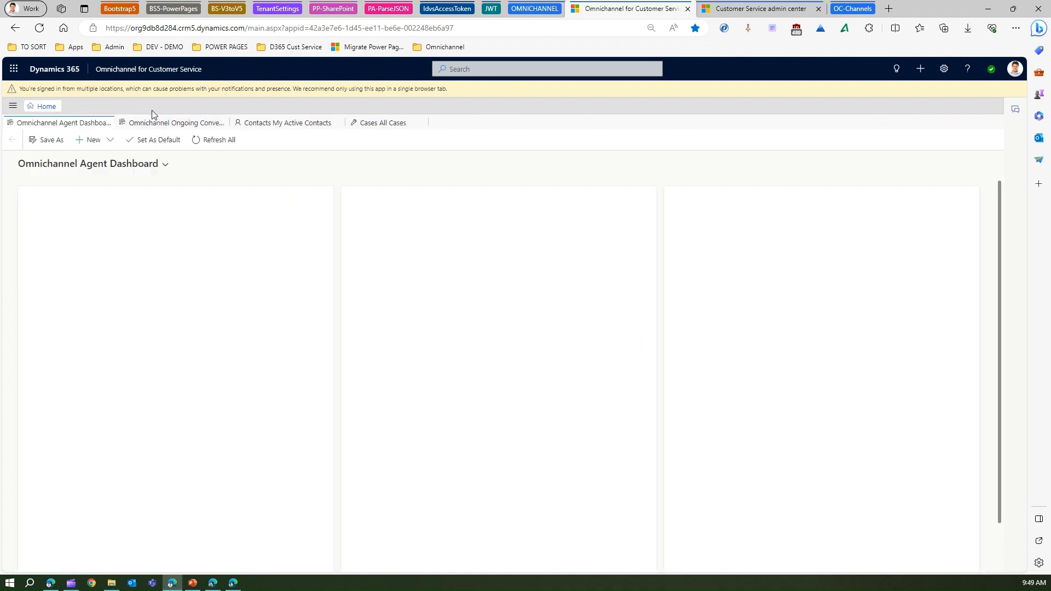
Step: Open the latest Visitor: Giri chat workstream item from the Routing diagnostics list
left_click(12, 106)
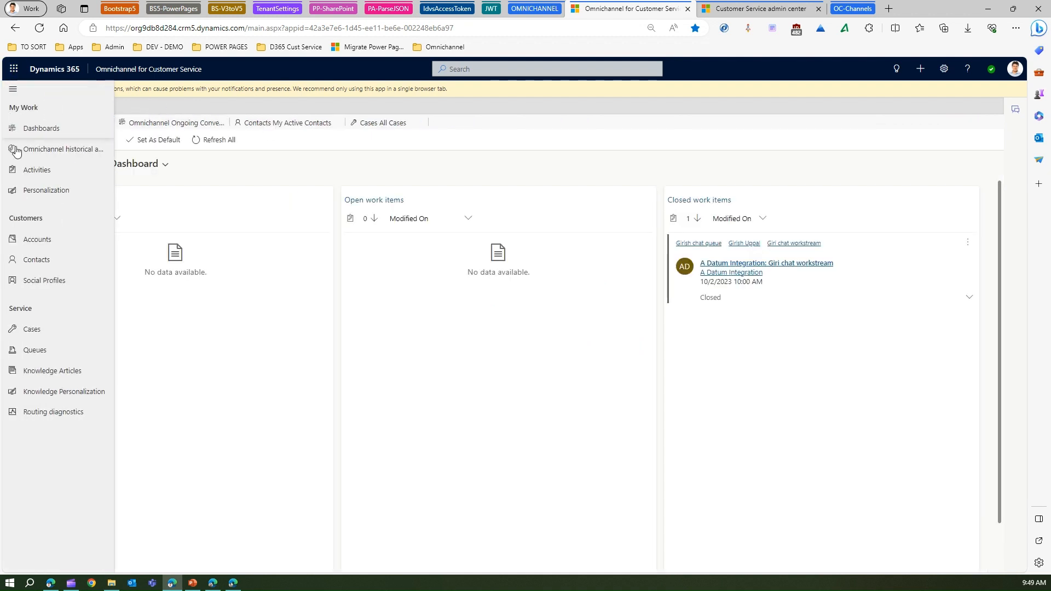
left_click(54, 411)
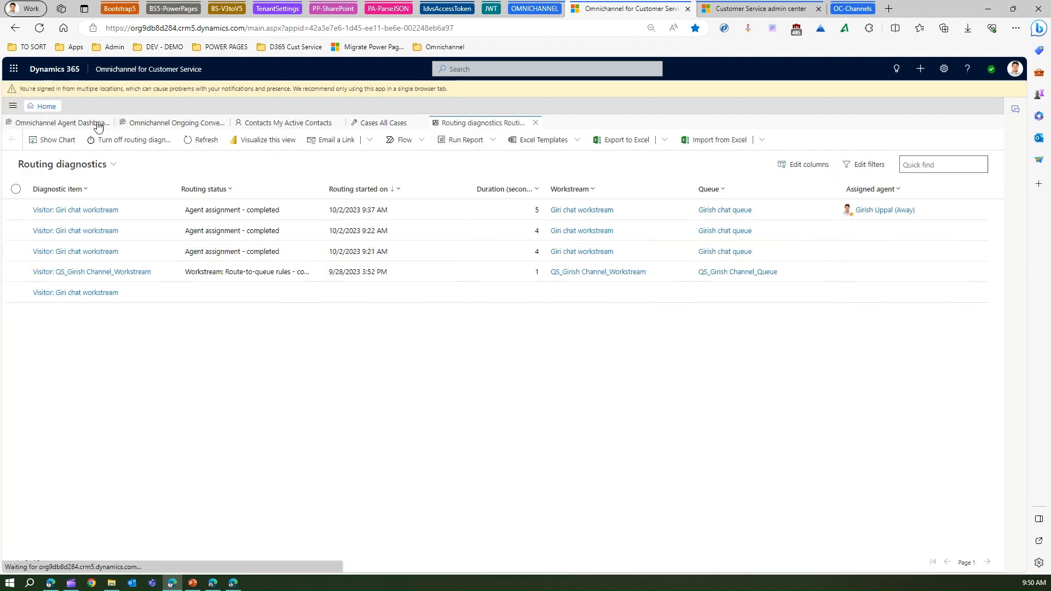
left_click(75, 209)
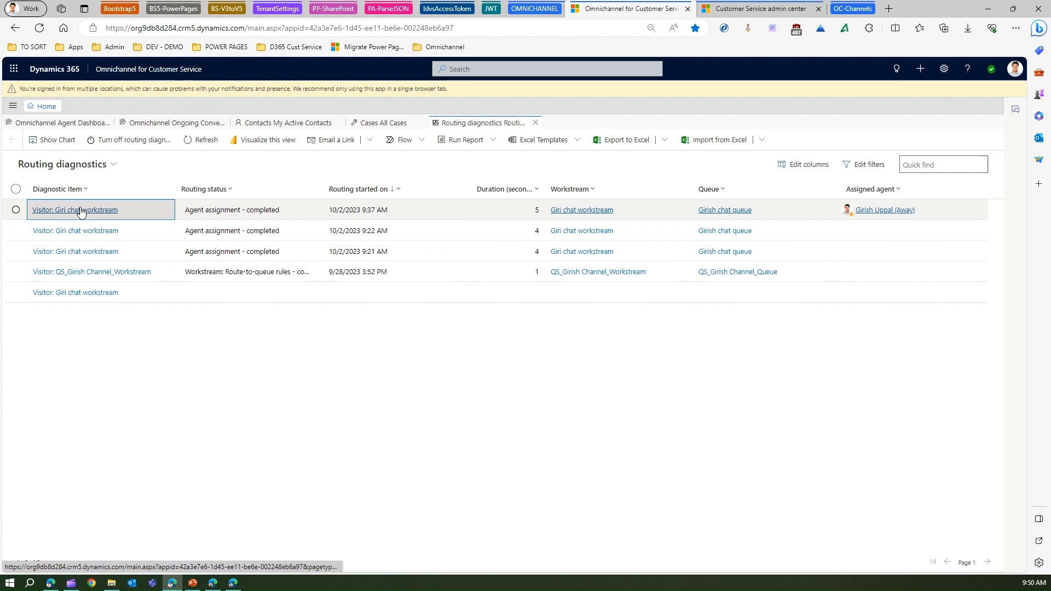
left_click(75, 210)
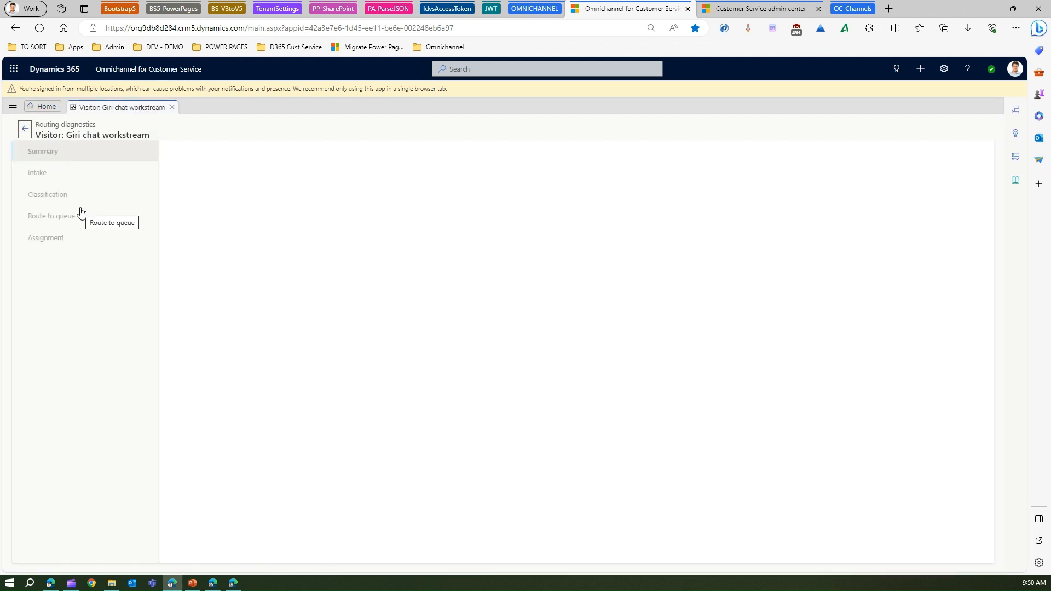
left_click(43, 151)
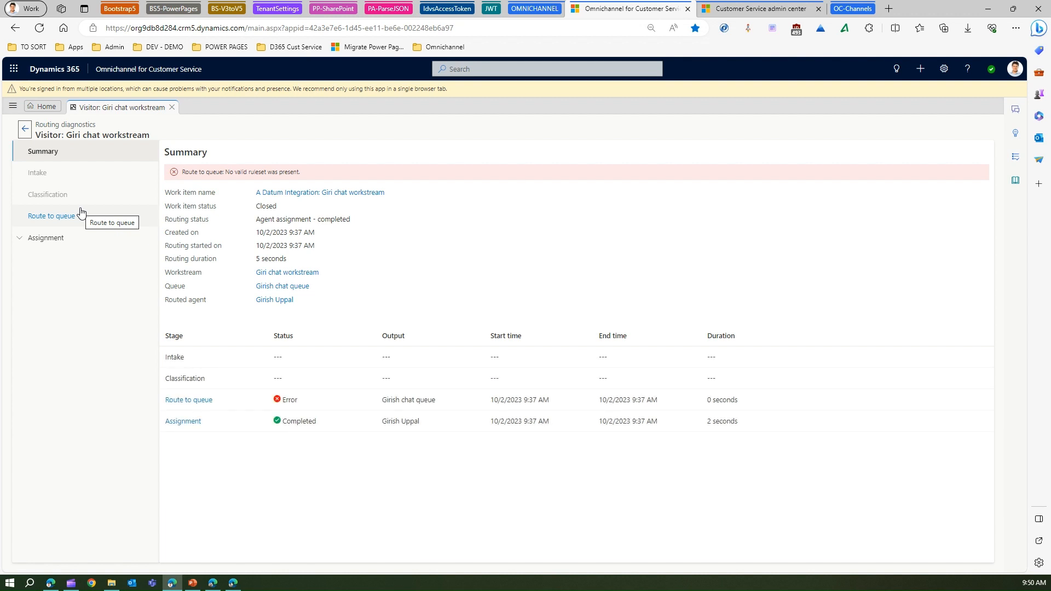
mouse_move(101, 262)
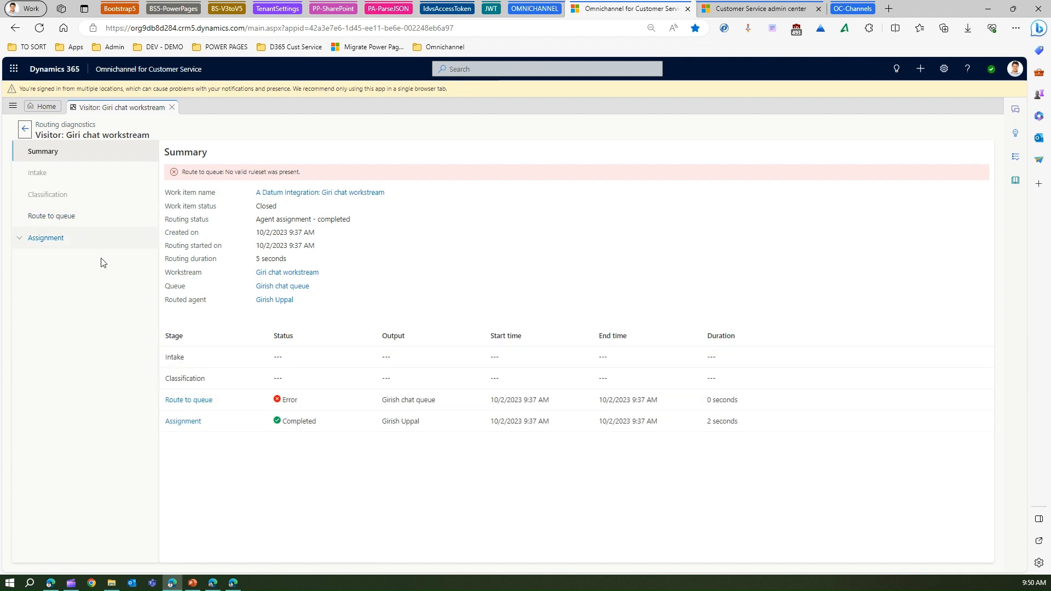
mouse_move(189, 399)
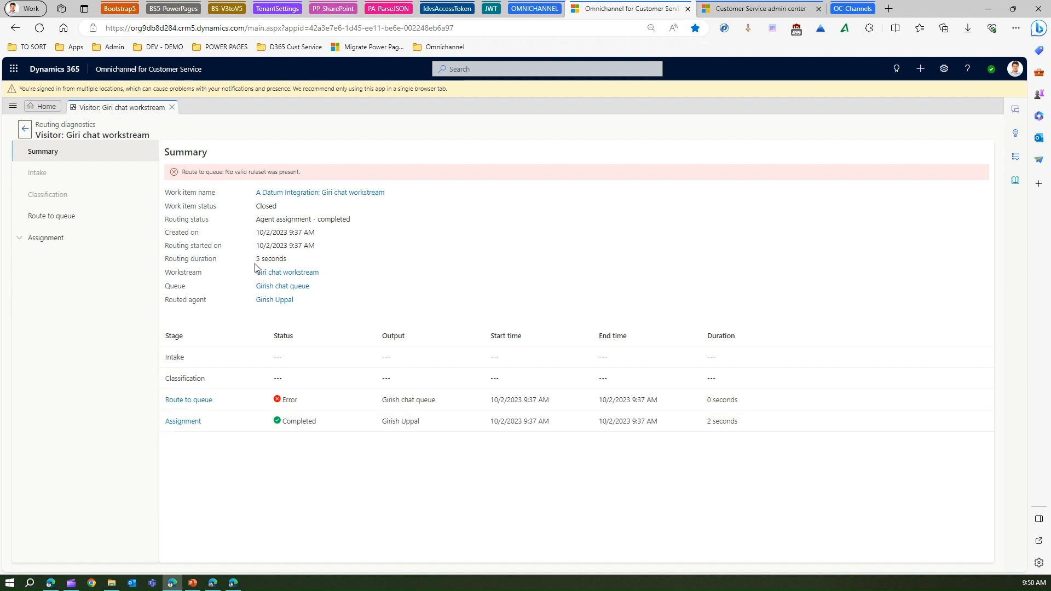
double_click(270, 259)
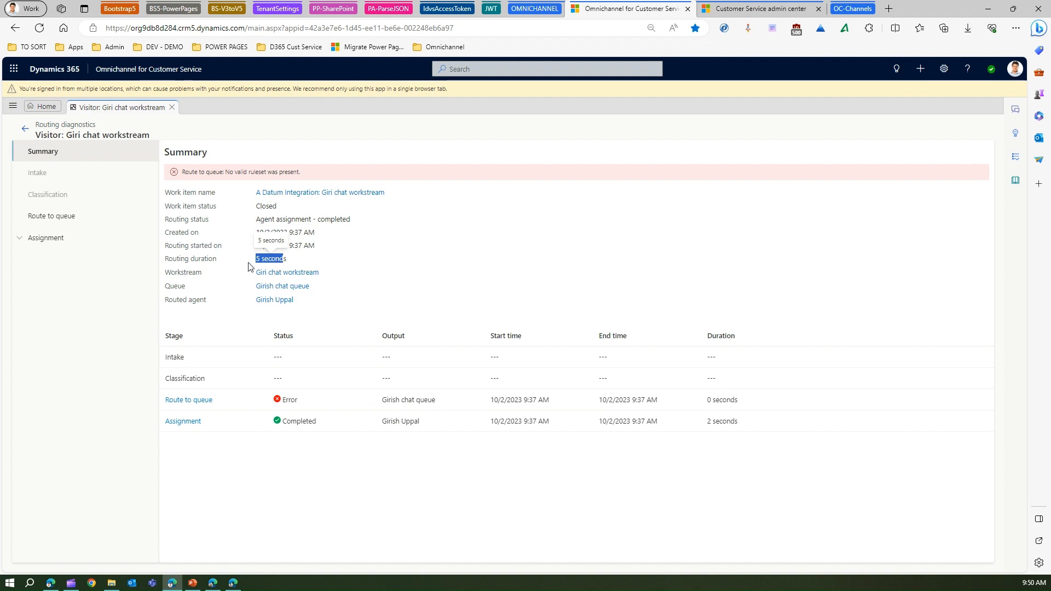
left_click(46, 237)
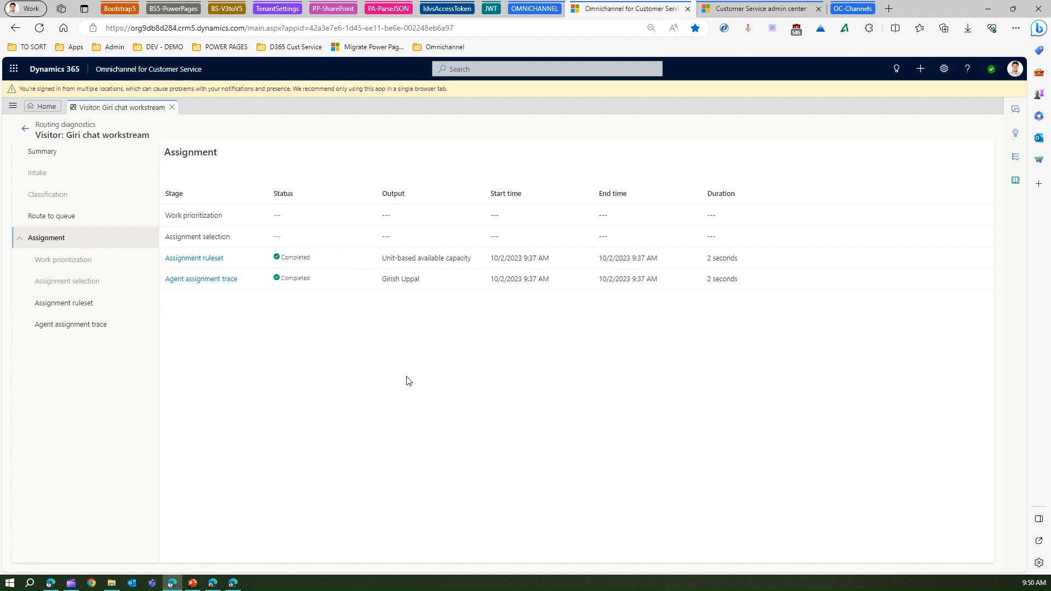
mouse_move(148, 69)
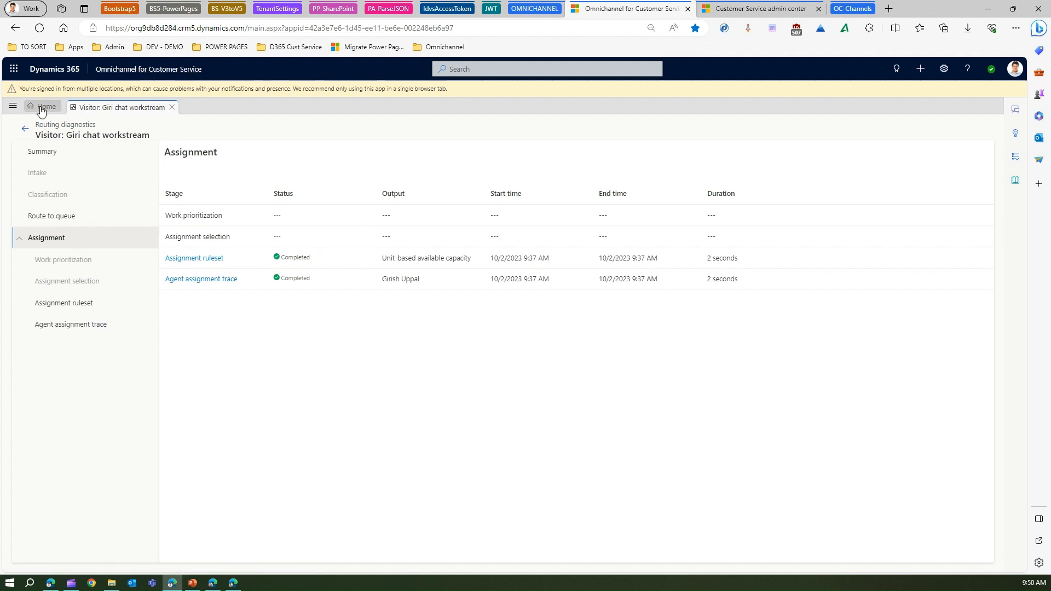
mouse_move(45, 107)
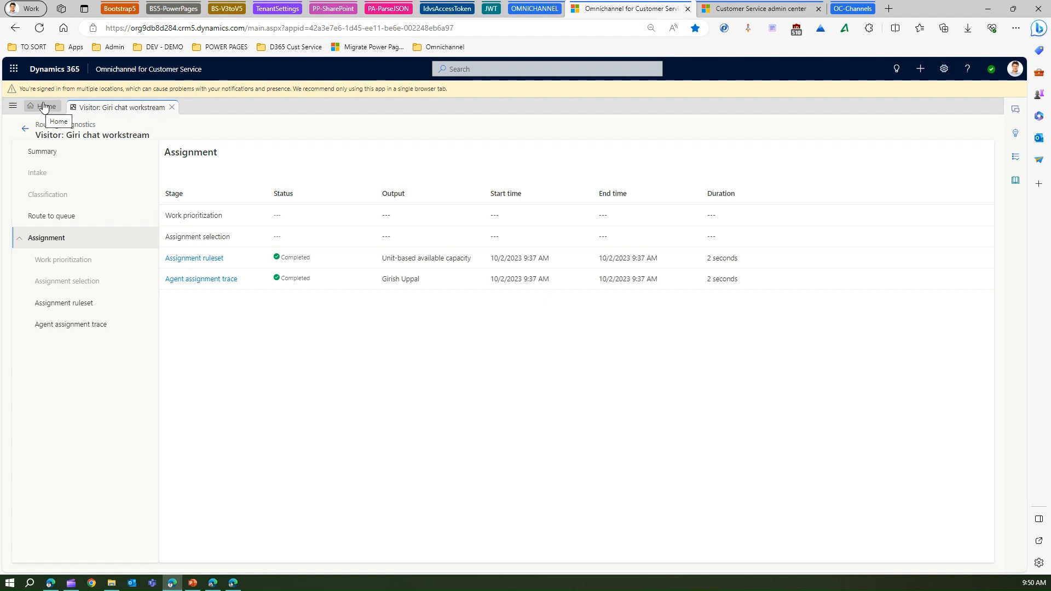
mouse_move(13, 107)
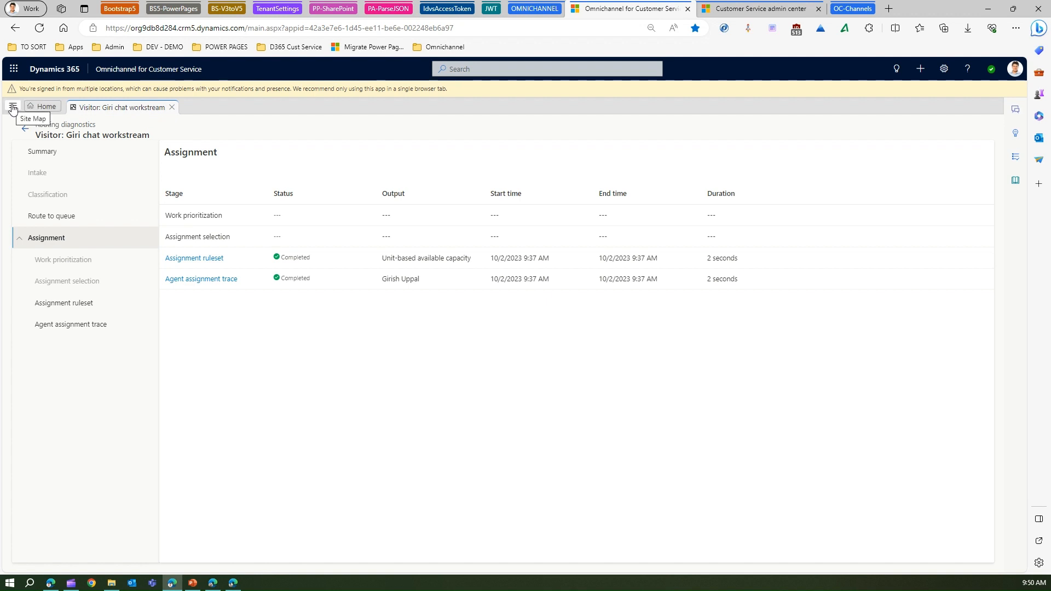